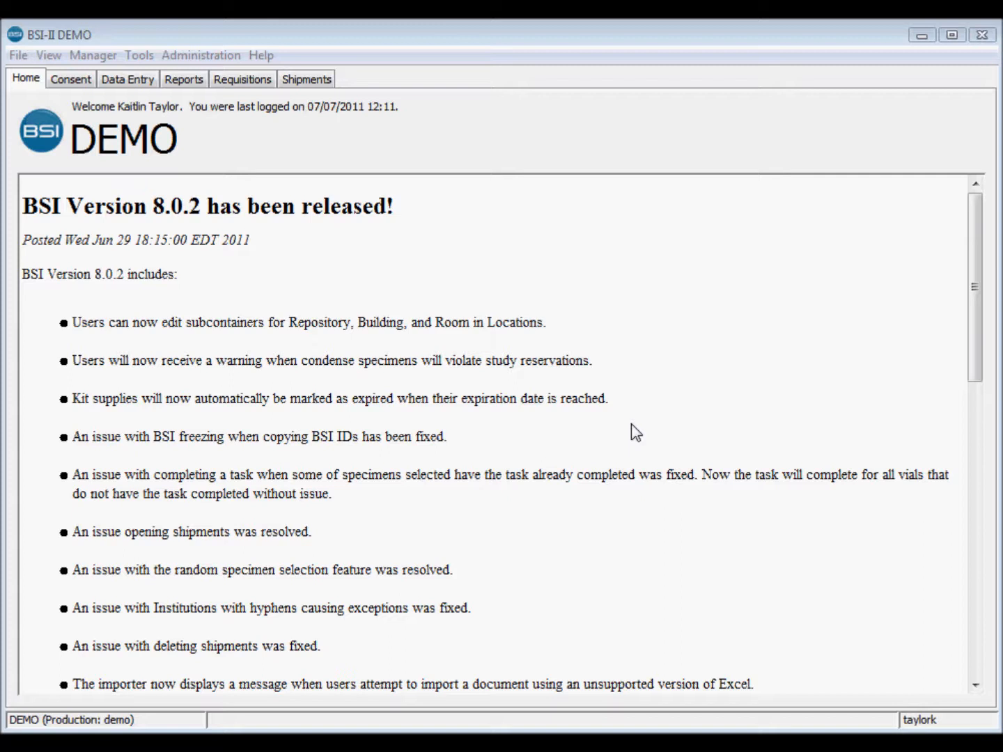
{"action": "mouse_move", "coordinate": [522, 398]}
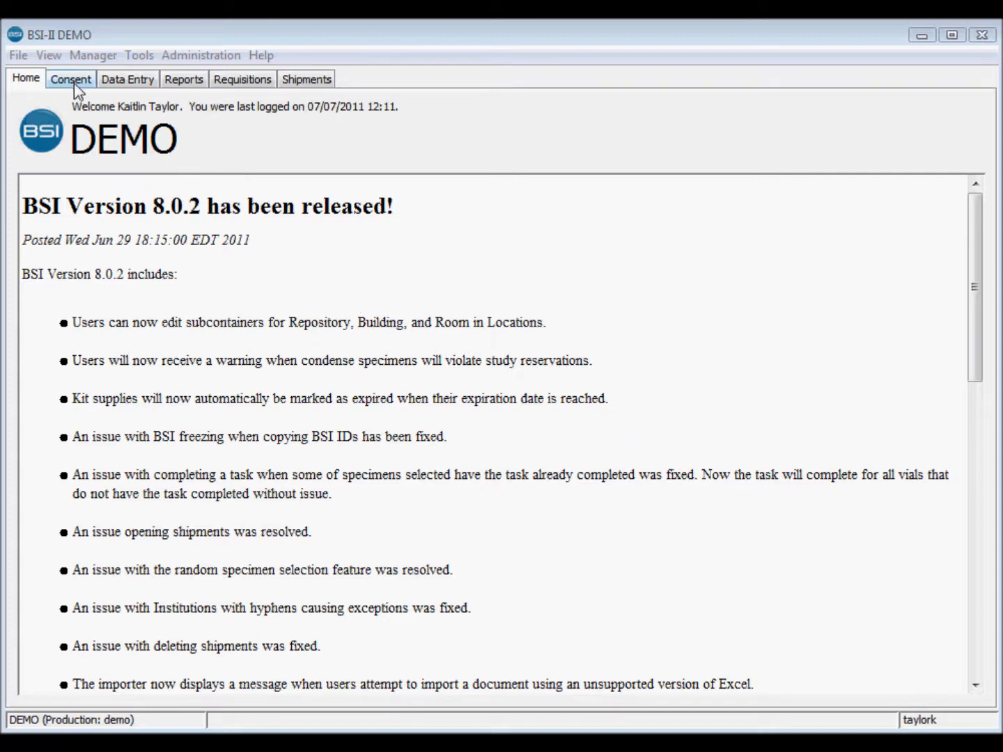
Show the consent form list with Betazoid Study, REDS DEMO and Fresh Frozen Liver.
{"action": "left_click", "coordinate": [70, 78]}
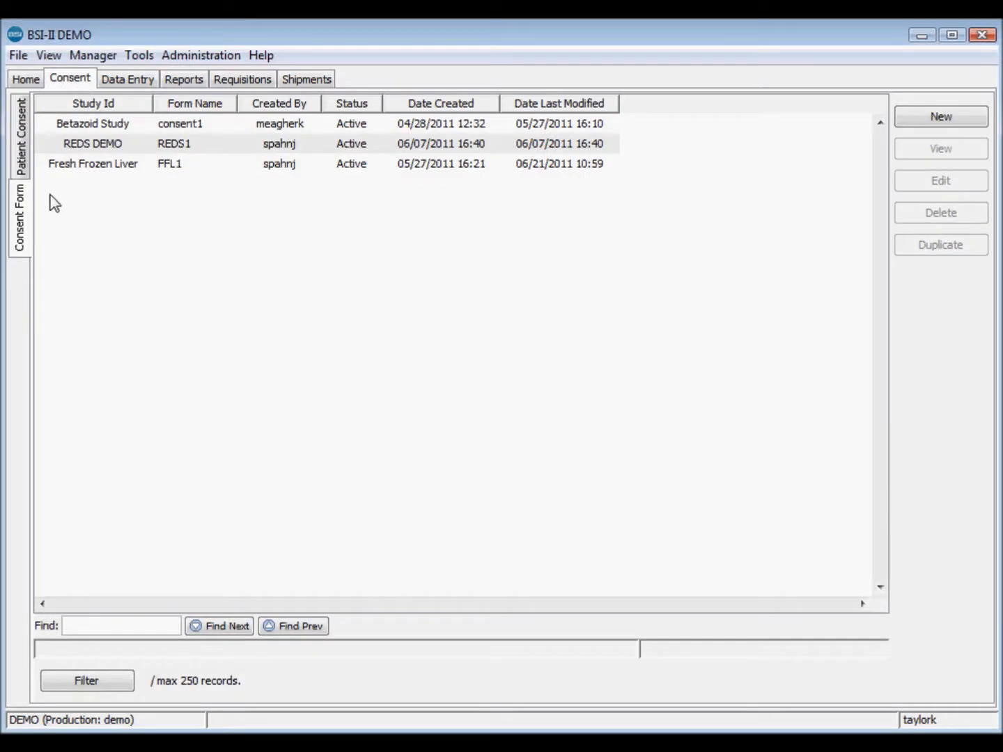
{"action": "mouse_move", "coordinate": [28, 273]}
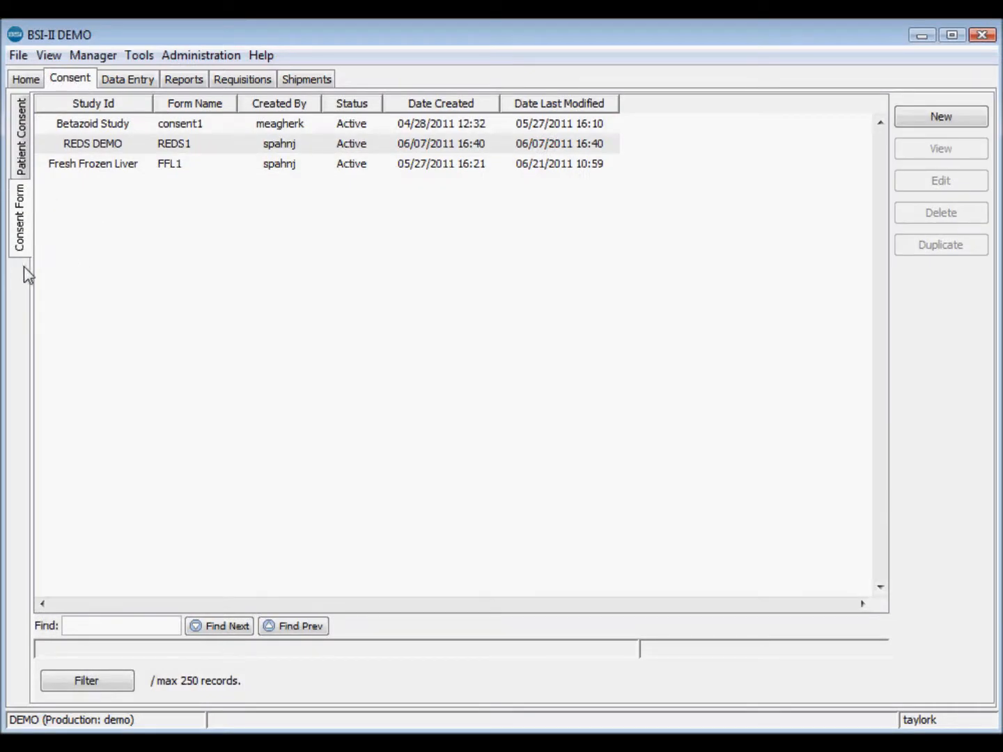
{"action": "mouse_move", "coordinate": [597, 421]}
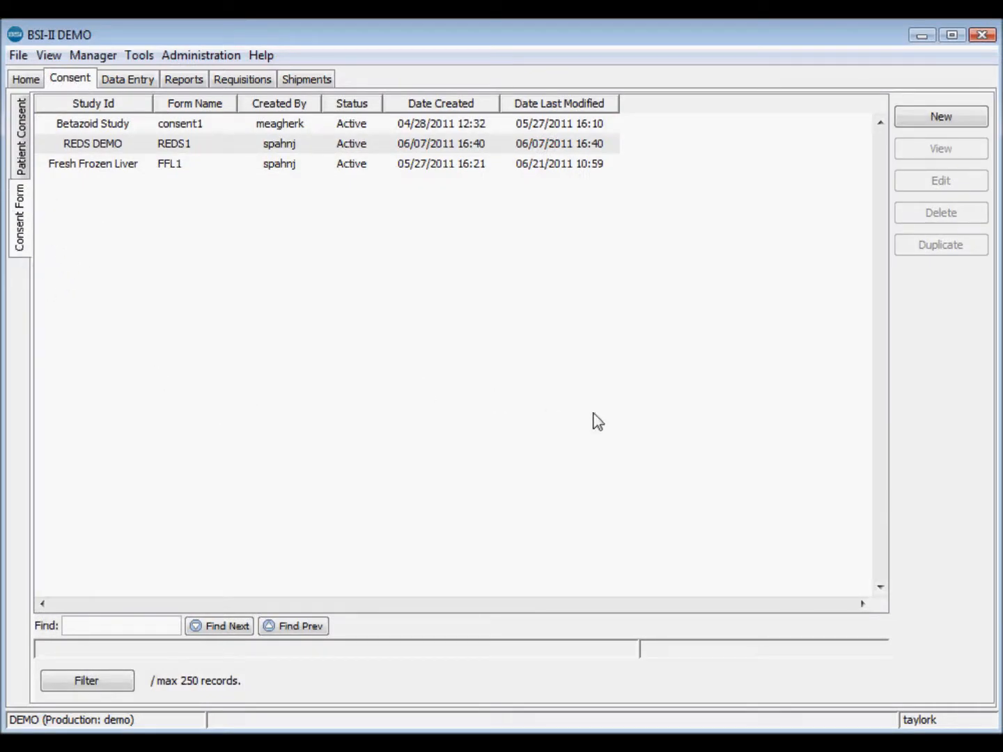
{"action": "mouse_move", "coordinate": [861, 223]}
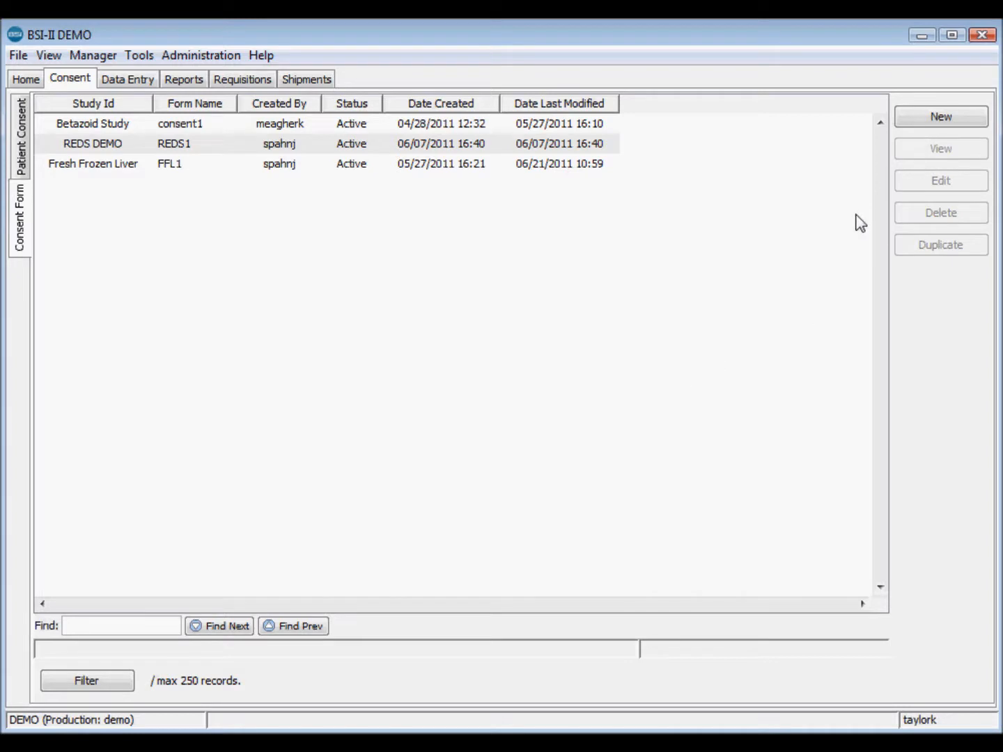
Start a new consent form with Study Id Betazoid Study and Form Name Consent Form 1.
{"action": "left_click", "coordinate": [940, 117]}
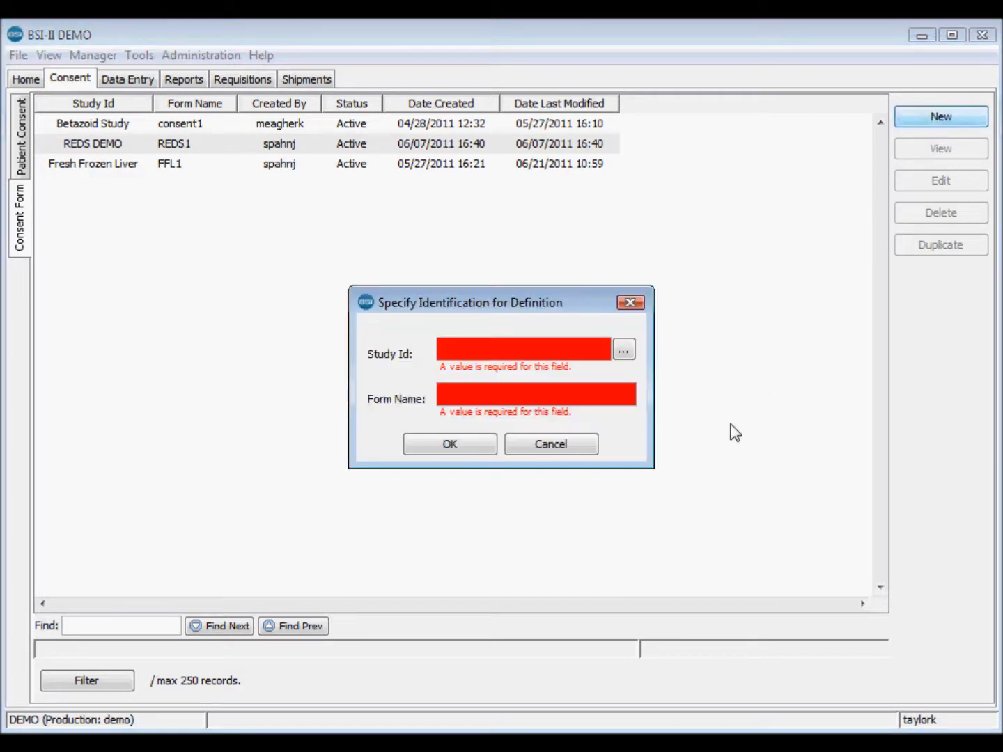
{"action": "mouse_move", "coordinate": [697, 430]}
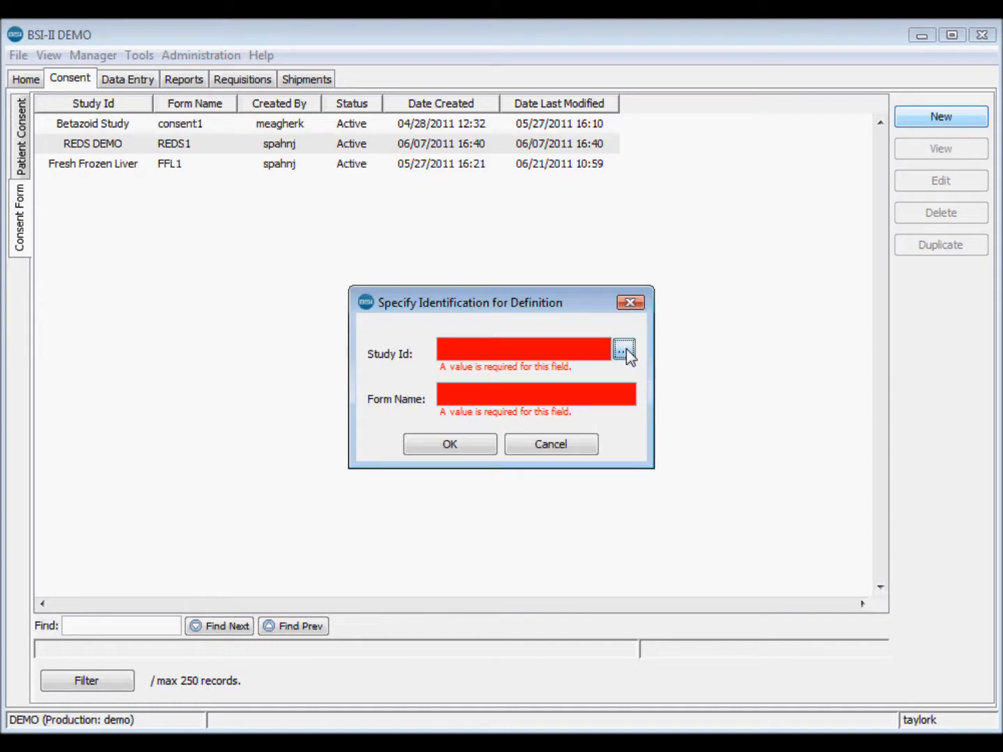
{"action": "left_click", "coordinate": [624, 348]}
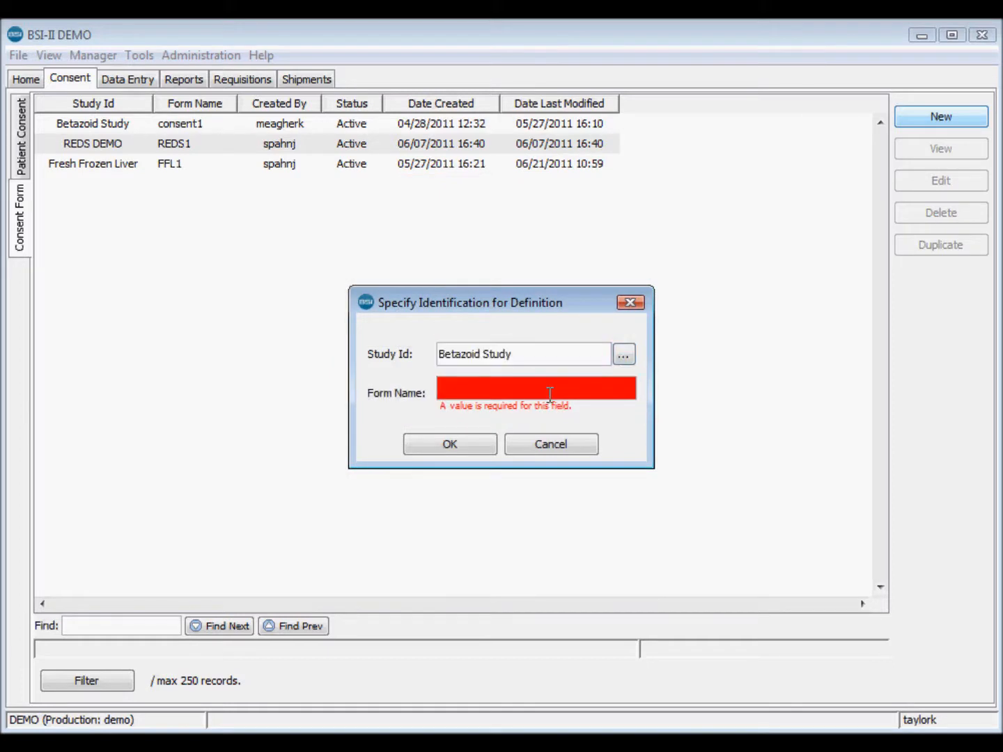
{"action": "type", "text": "Consent Form"}
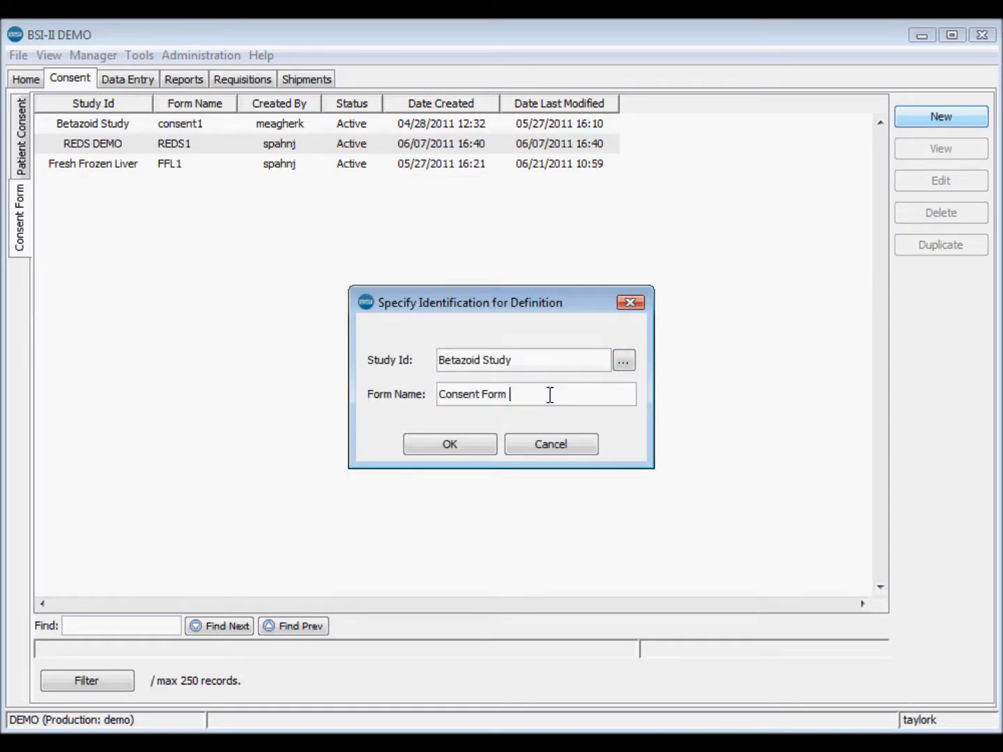
{"action": "type", "text": "1"}
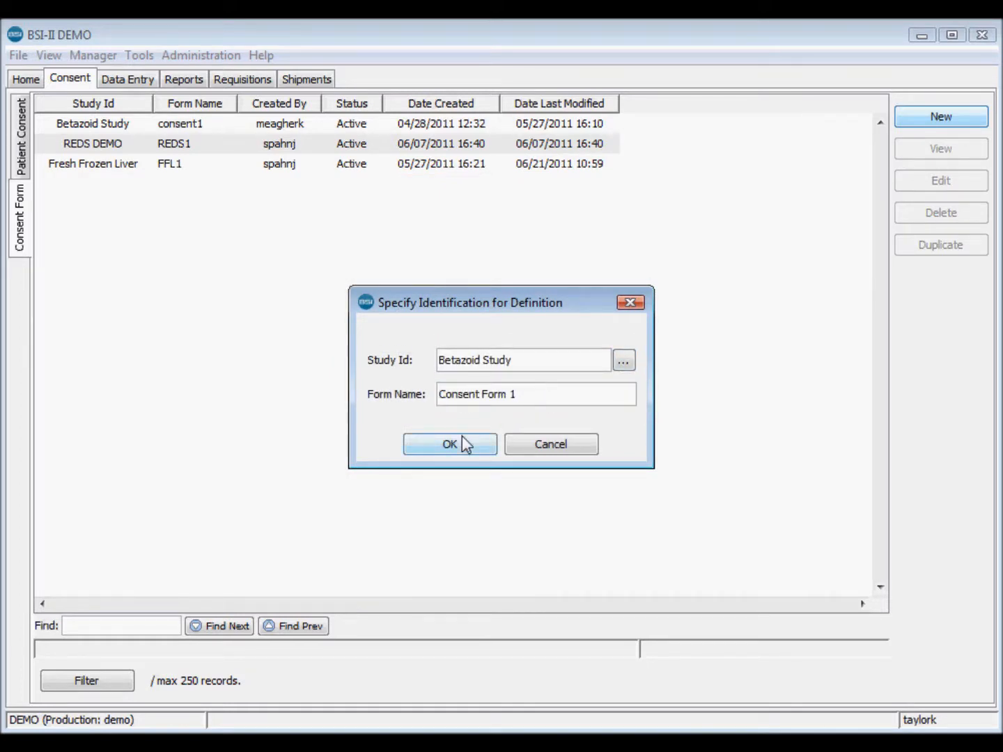
Confirm the new form so the Consent Form Editor opens for Consent Form 1, status Active.
{"action": "left_click", "coordinate": [448, 445]}
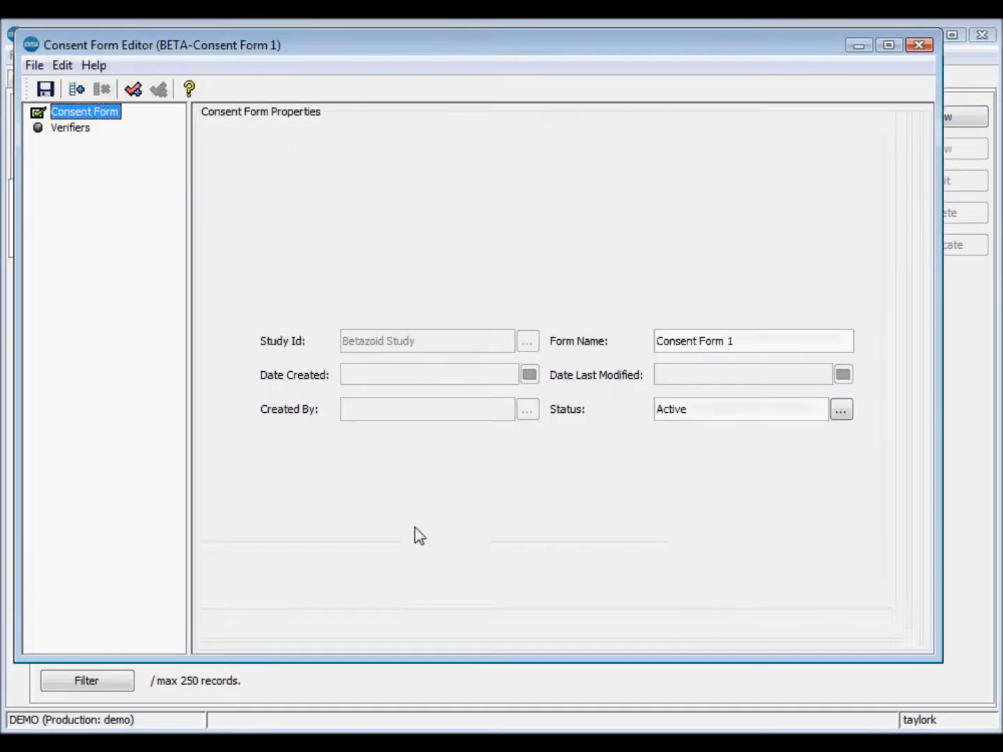
{"action": "mouse_move", "coordinate": [396, 563]}
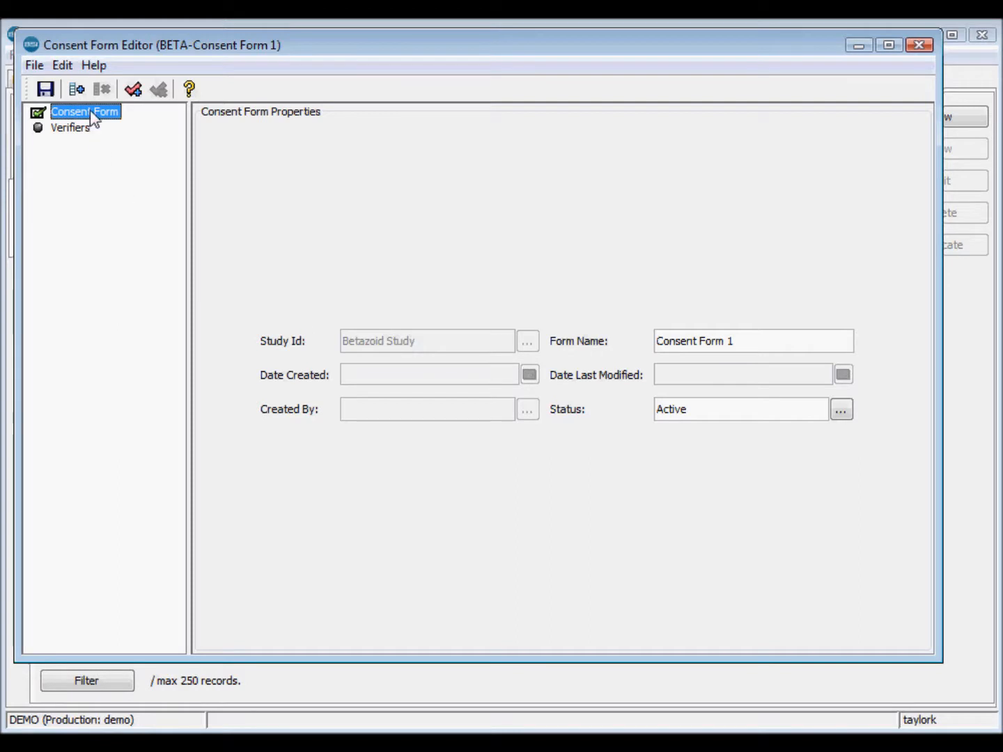
{"action": "mouse_move", "coordinate": [89, 130]}
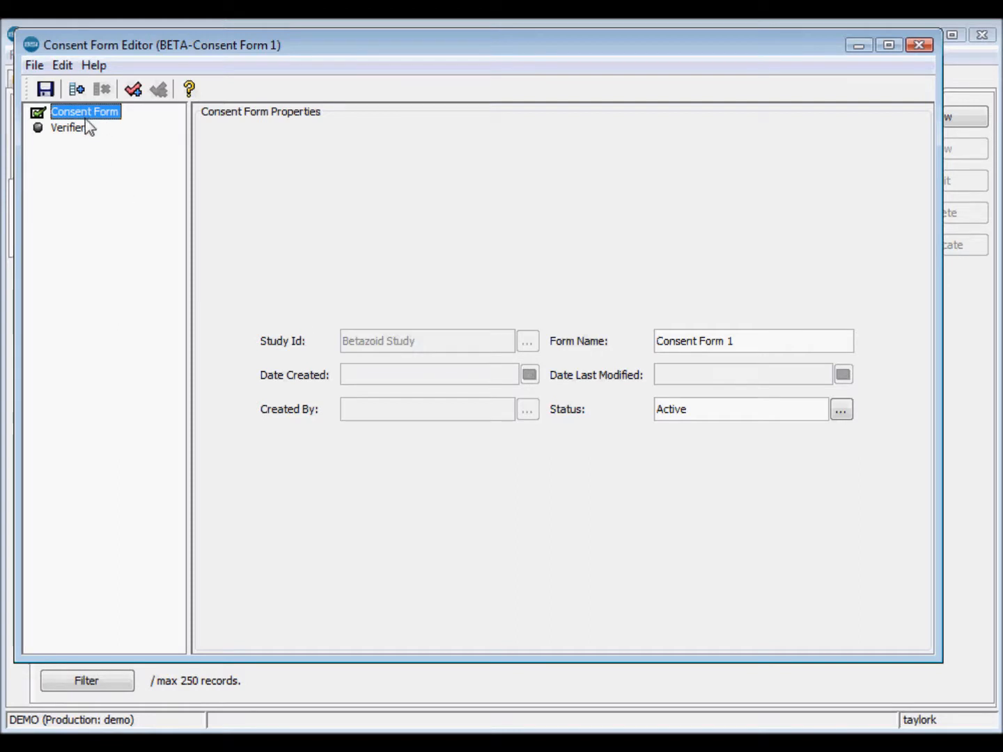
{"action": "mouse_move", "coordinate": [84, 142]}
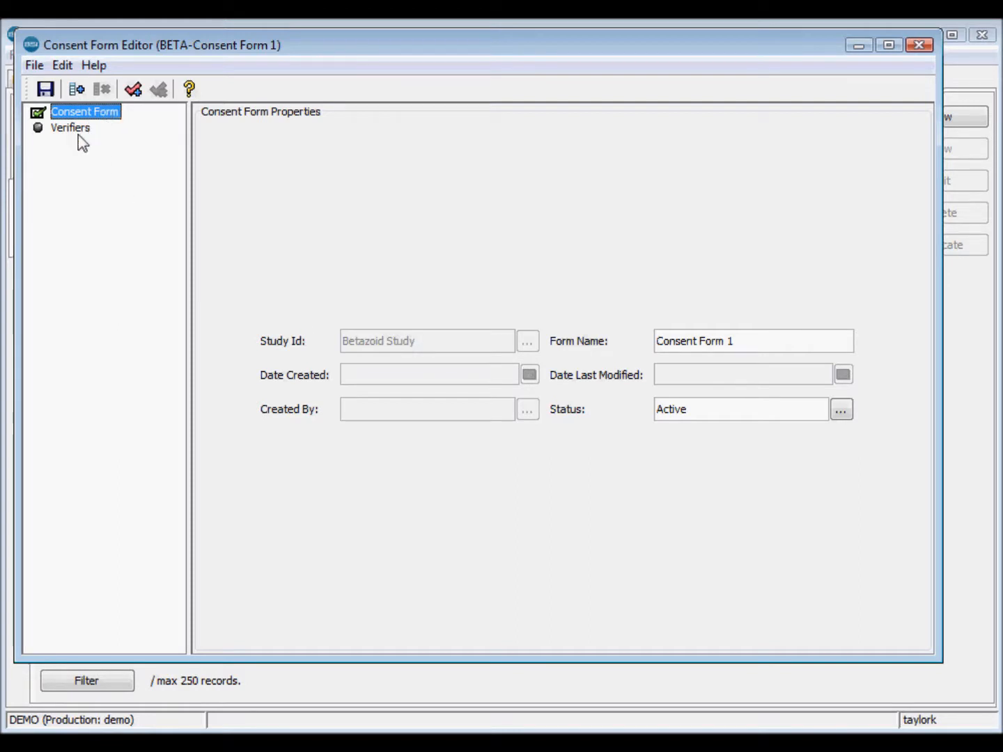
{"action": "mouse_move", "coordinate": [122, 114]}
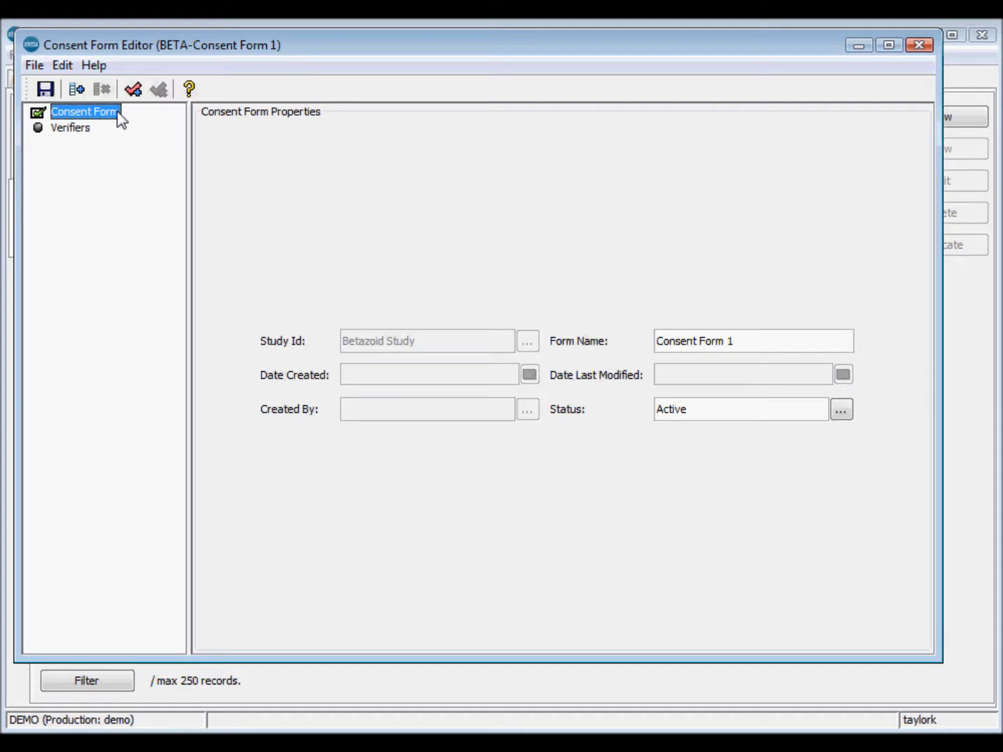
{"action": "mouse_move", "coordinate": [89, 133]}
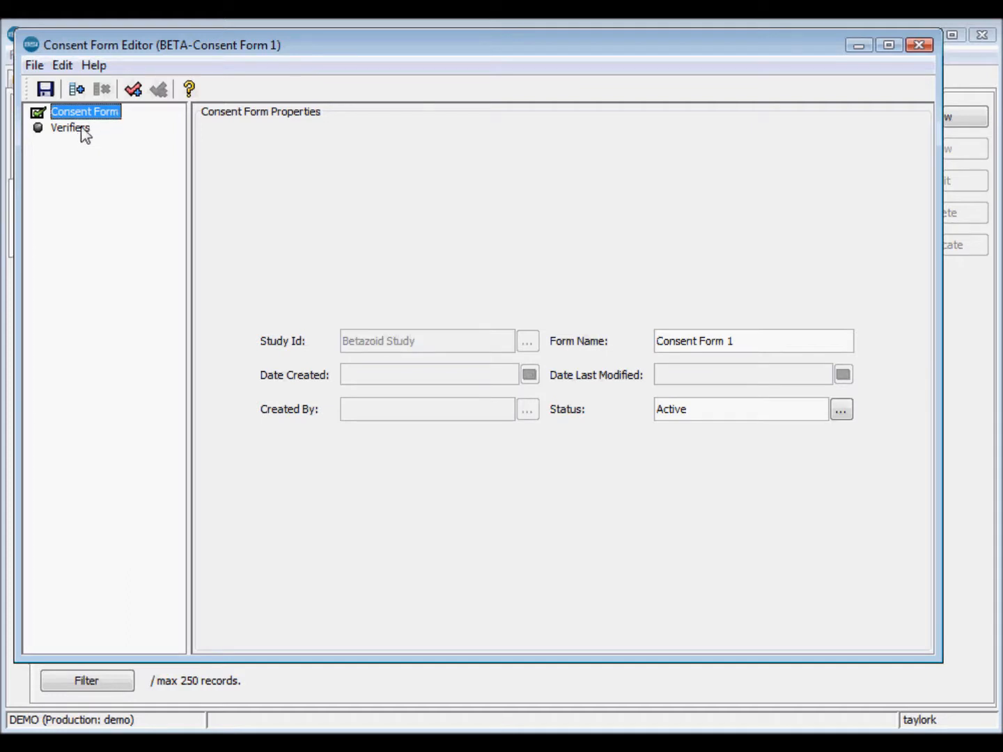
{"action": "mouse_move", "coordinate": [96, 137]}
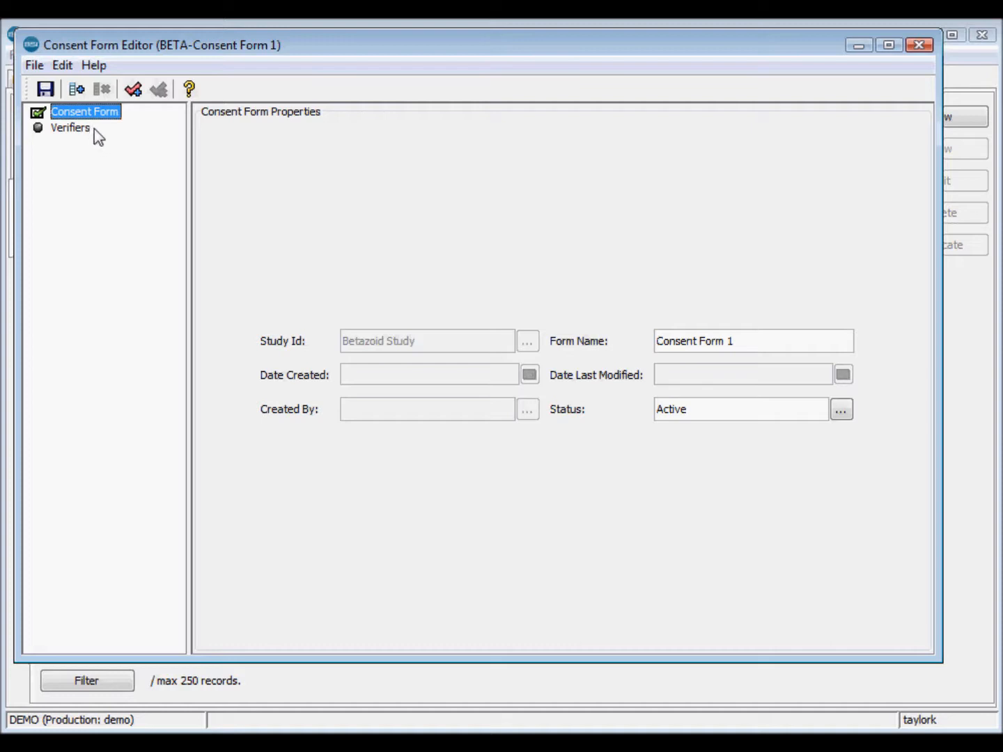
{"action": "mouse_move", "coordinate": [112, 117]}
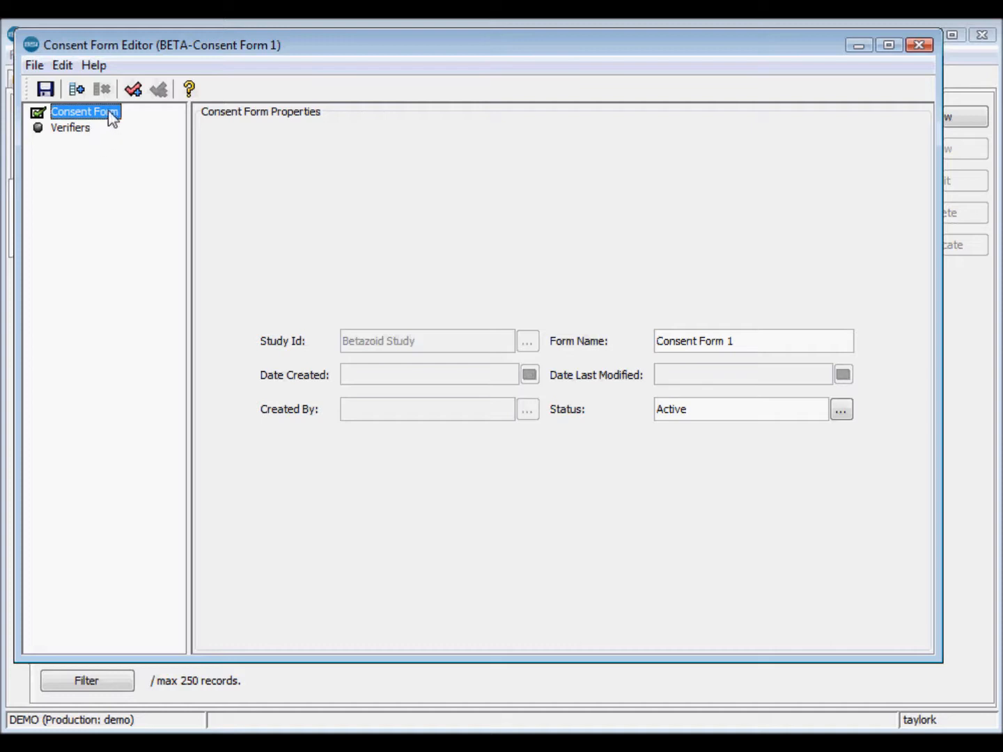
{"action": "mouse_move", "coordinate": [75, 89]}
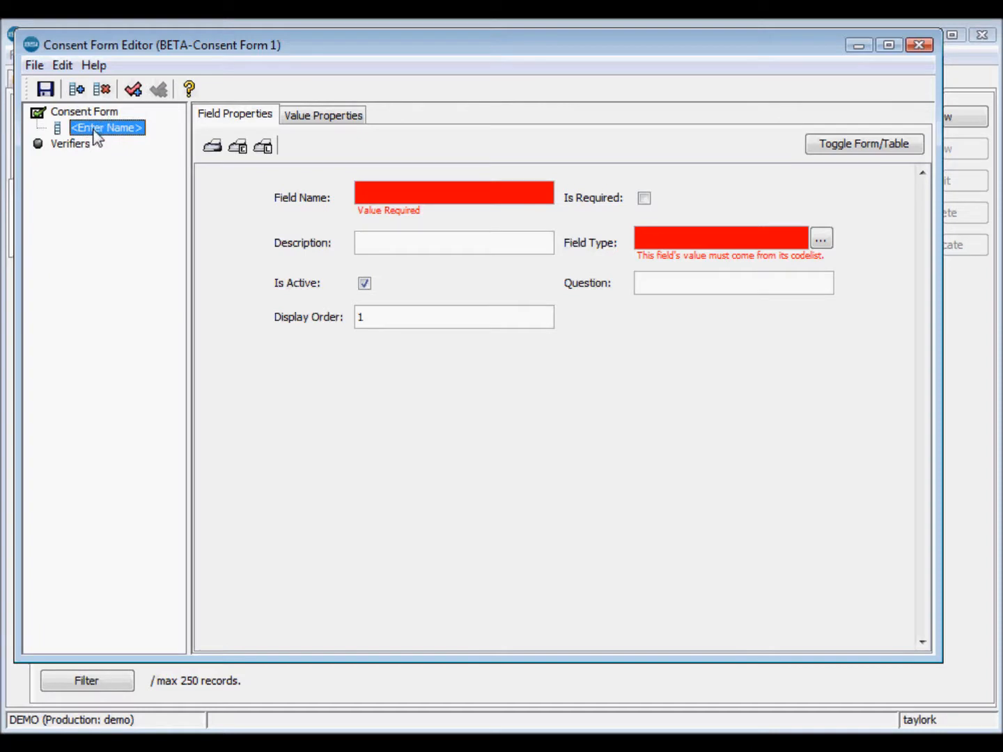
{"action": "mouse_move", "coordinate": [482, 276]}
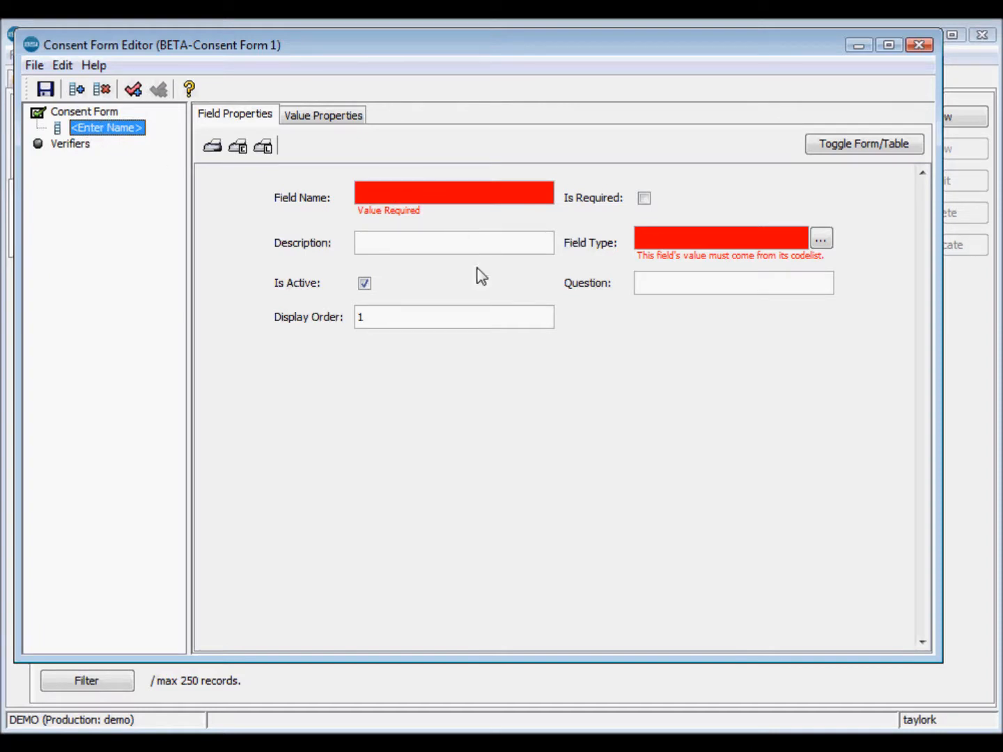
{"action": "mouse_move", "coordinate": [332, 154]}
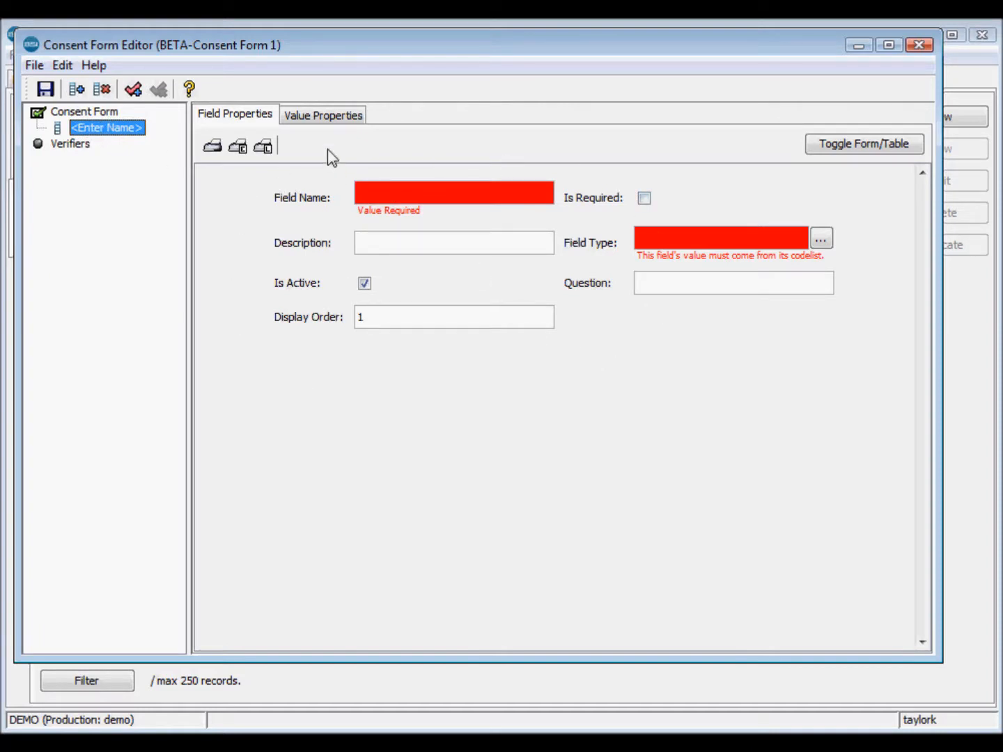
{"action": "mouse_move", "coordinate": [248, 202]}
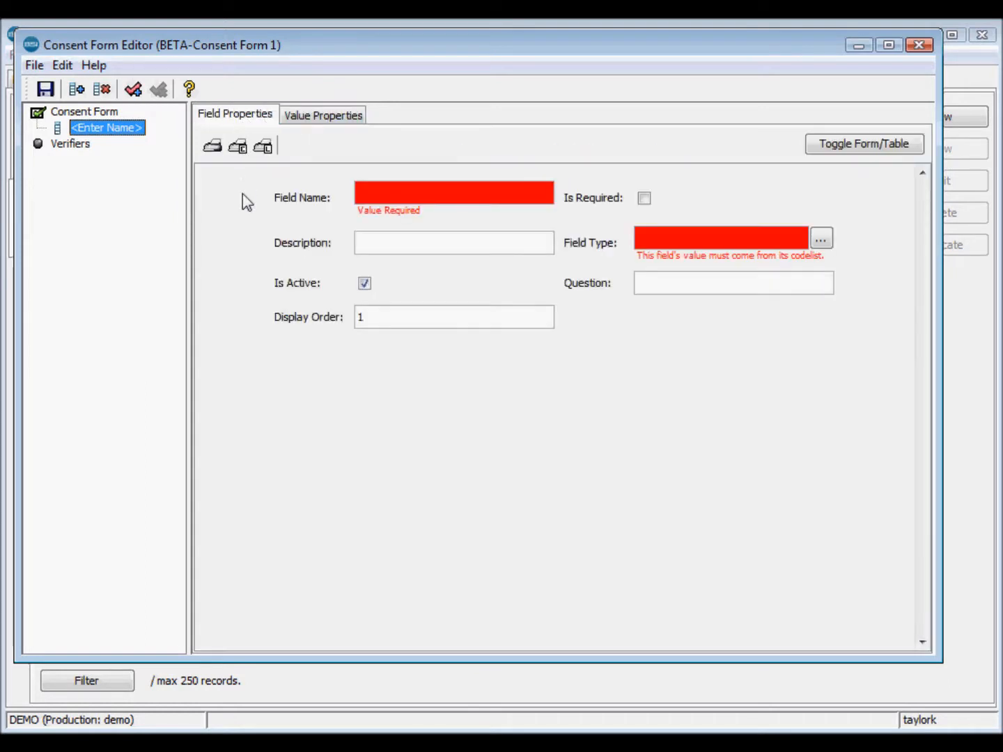
{"action": "mouse_move", "coordinate": [252, 244]}
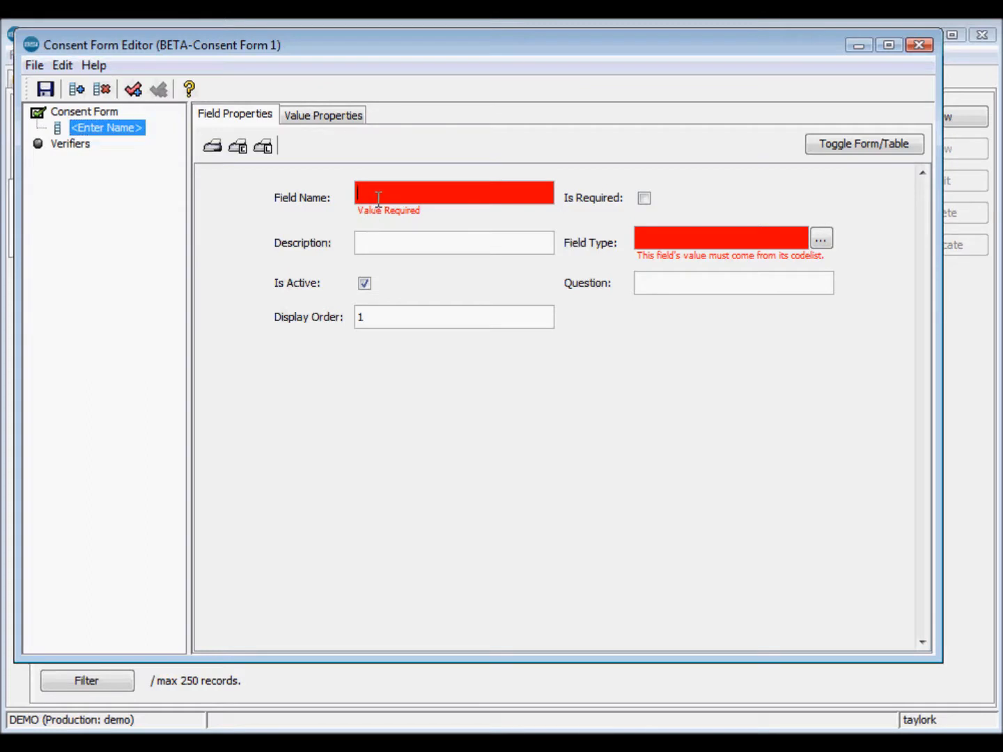
Name the first consent field Age and mark it as required.
{"action": "type", "text": "Age"}
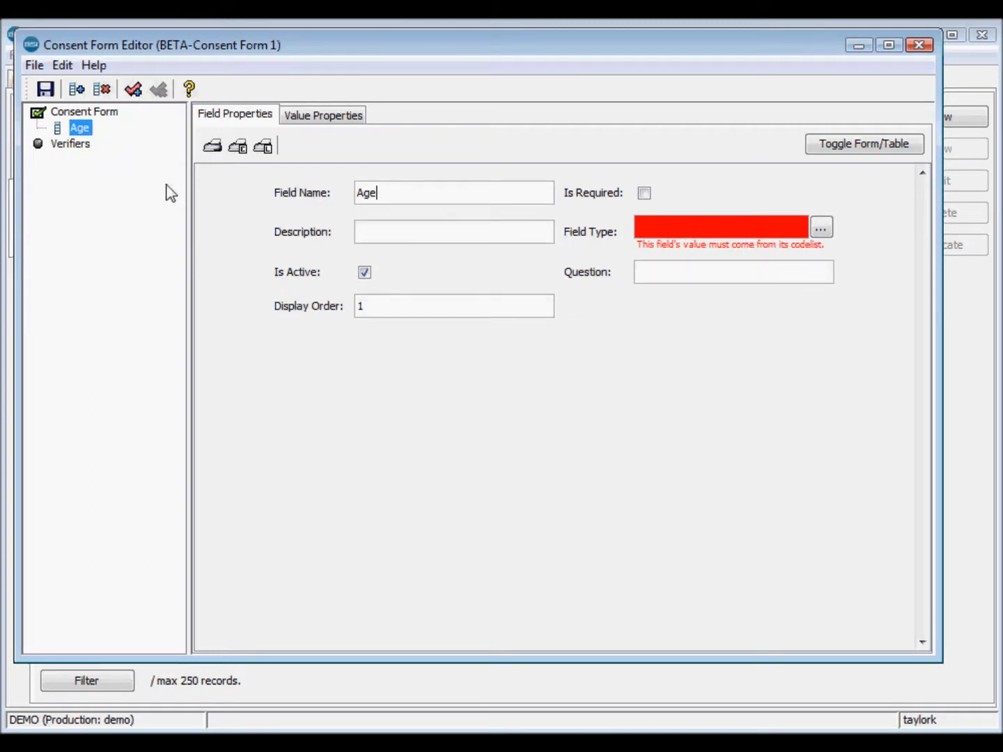
{"action": "mouse_move", "coordinate": [488, 351]}
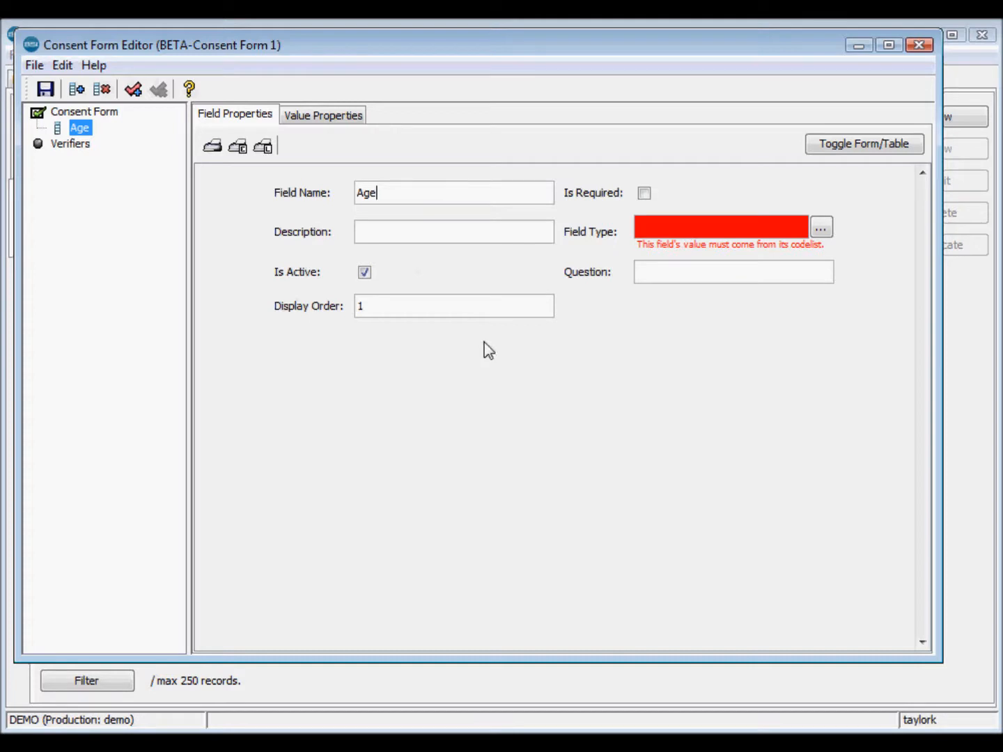
{"action": "mouse_move", "coordinate": [138, 137]}
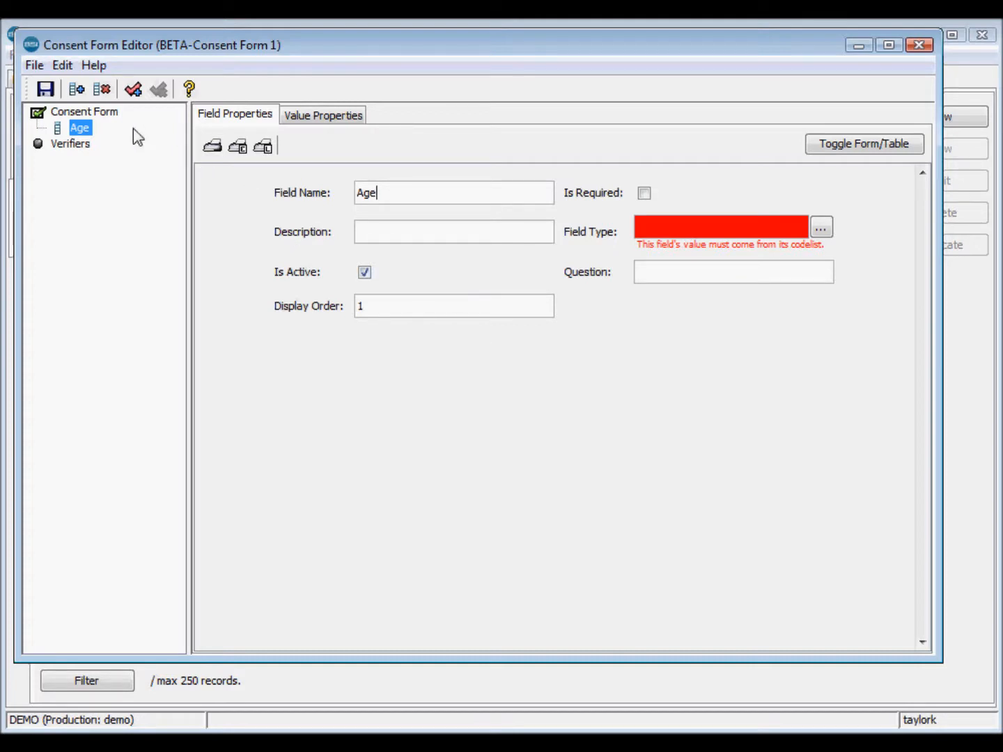
{"action": "mouse_move", "coordinate": [630, 343]}
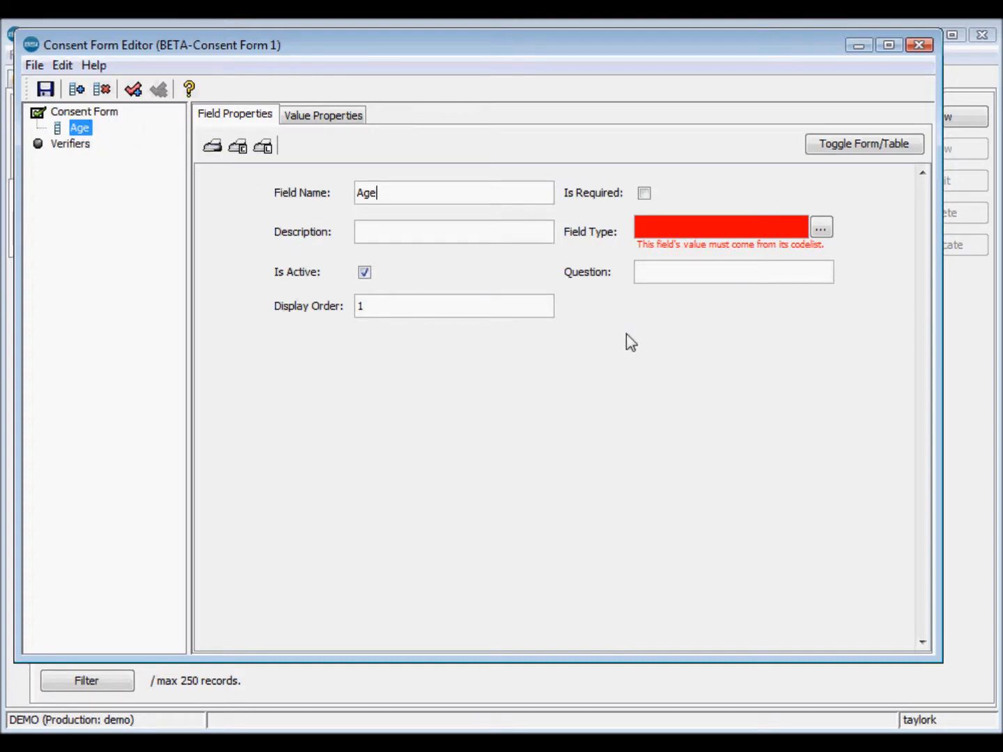
{"action": "left_click", "coordinate": [643, 192]}
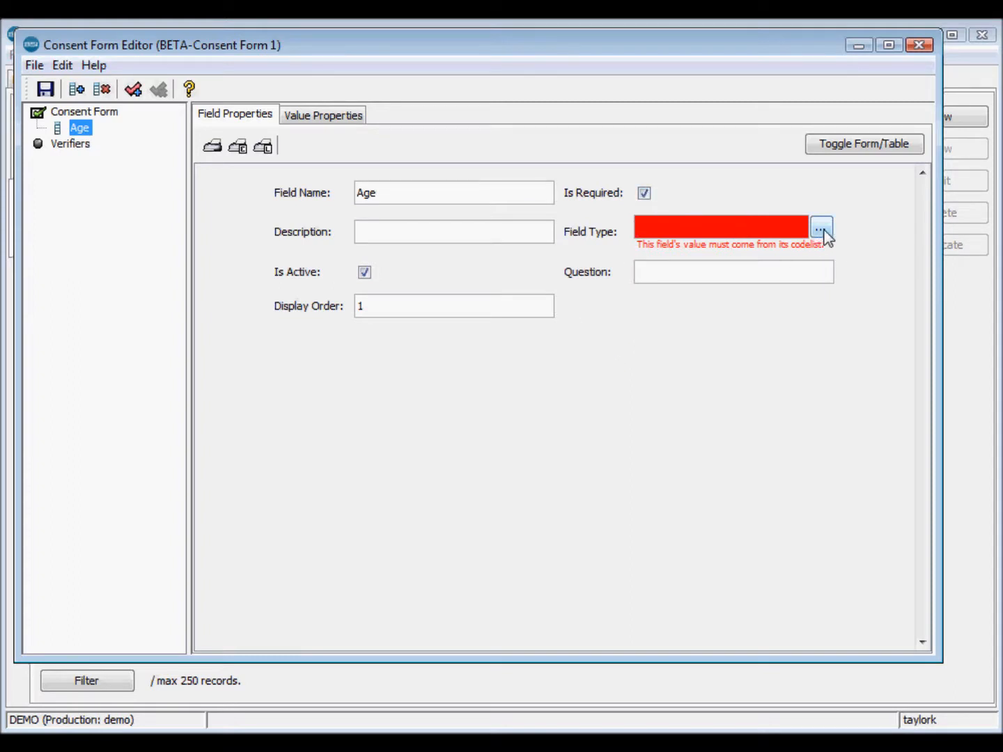
Give the Age field type Integer and display order 1.
{"action": "left_click", "coordinate": [820, 227]}
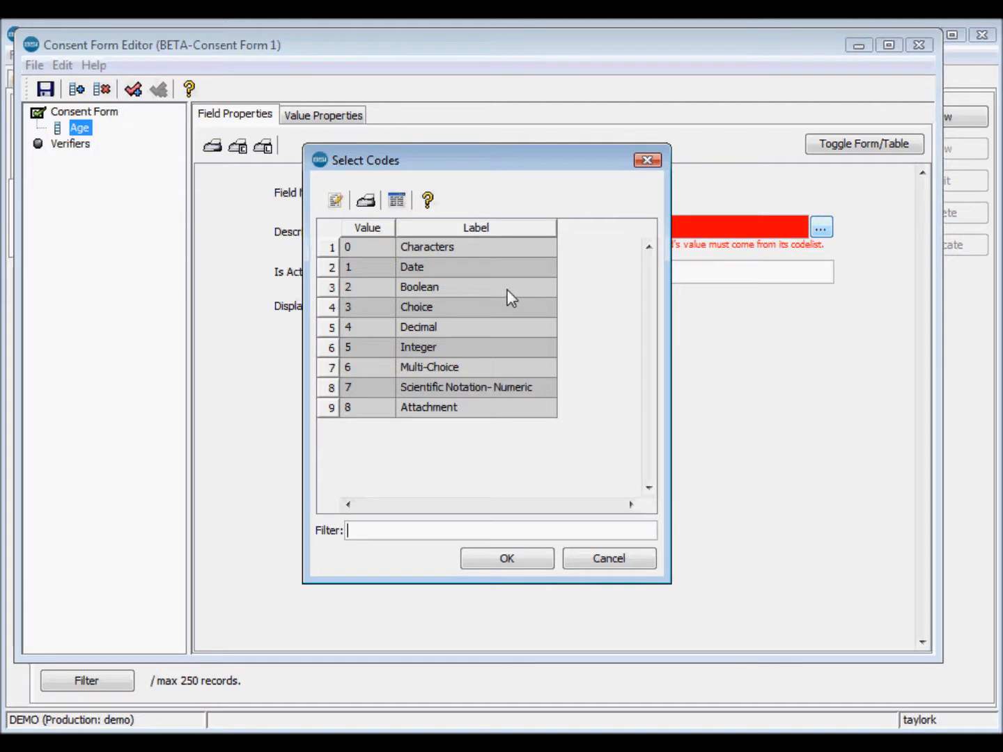
{"action": "mouse_move", "coordinate": [479, 278]}
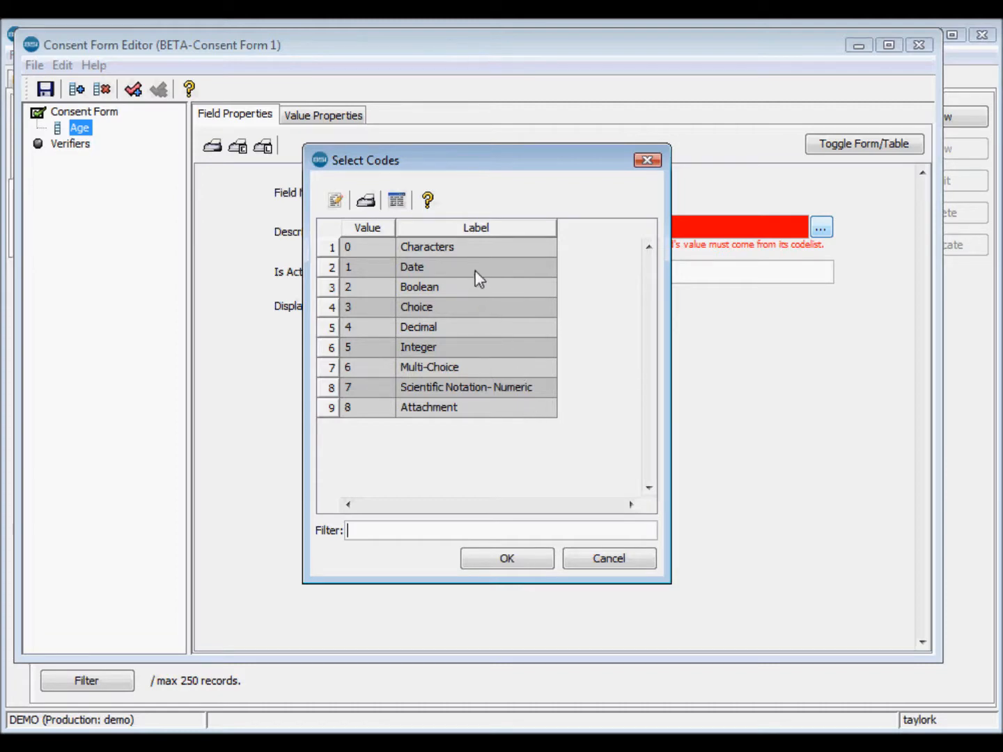
{"action": "left_click", "coordinate": [418, 346]}
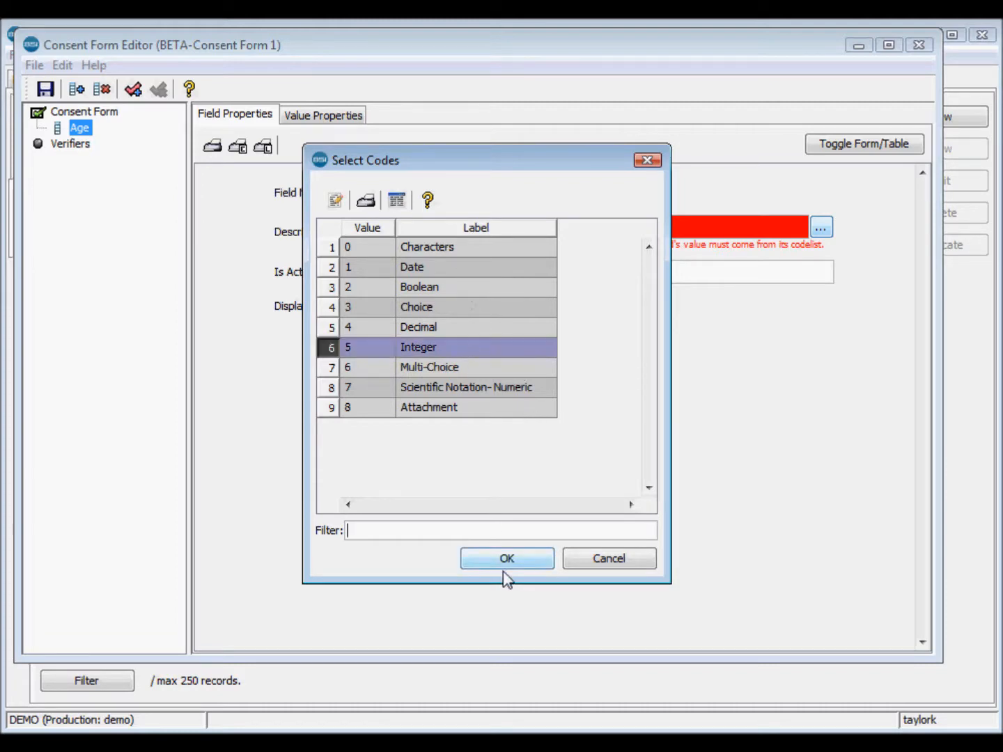
{"action": "left_click", "coordinate": [507, 557]}
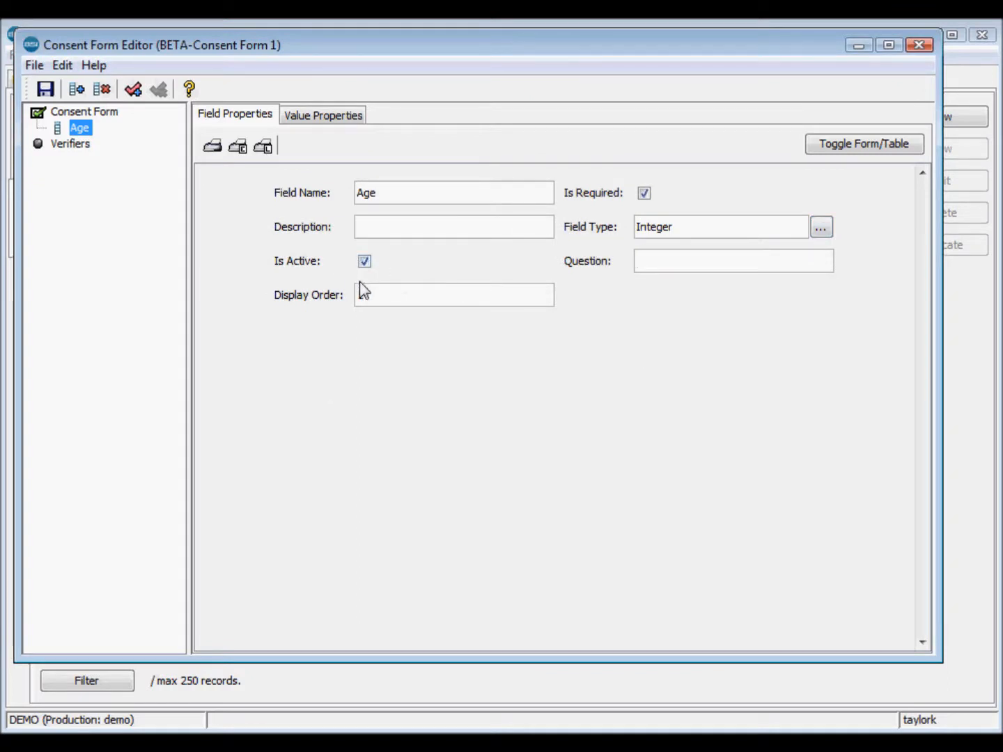
{"action": "type", "text": "1"}
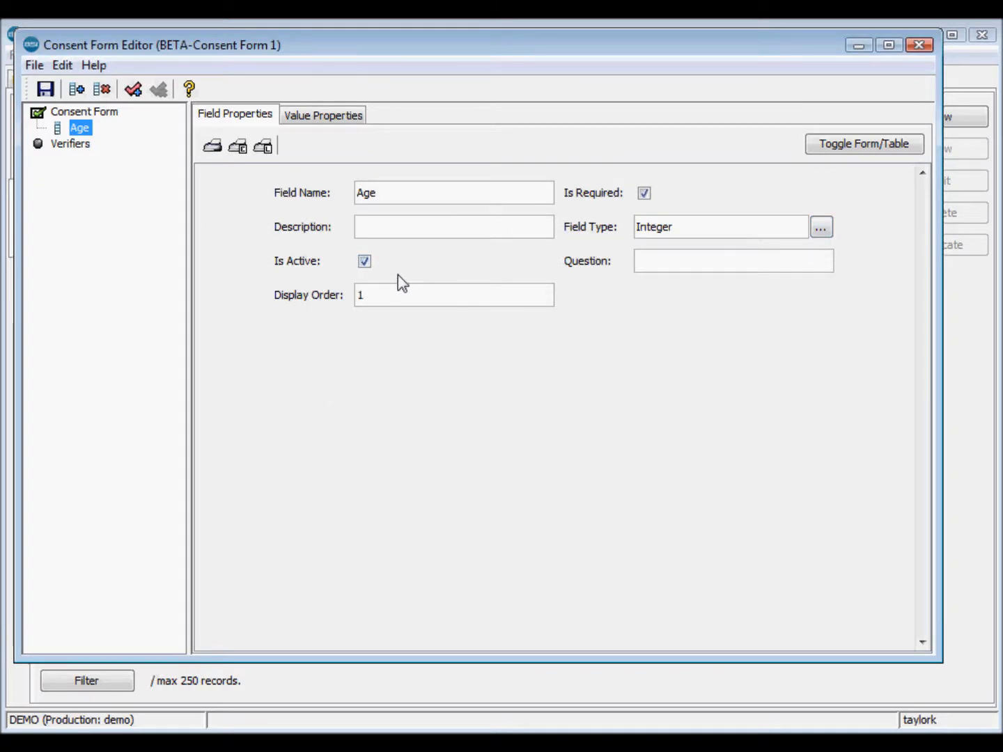
{"action": "mouse_move", "coordinate": [153, 180]}
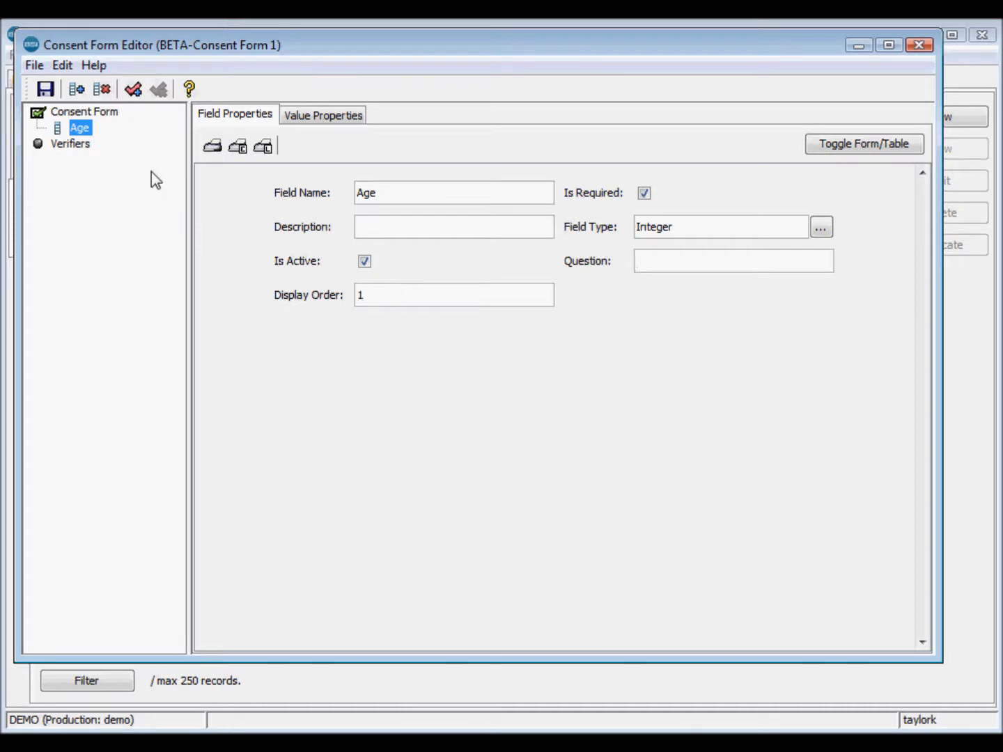
{"action": "mouse_move", "coordinate": [77, 89]}
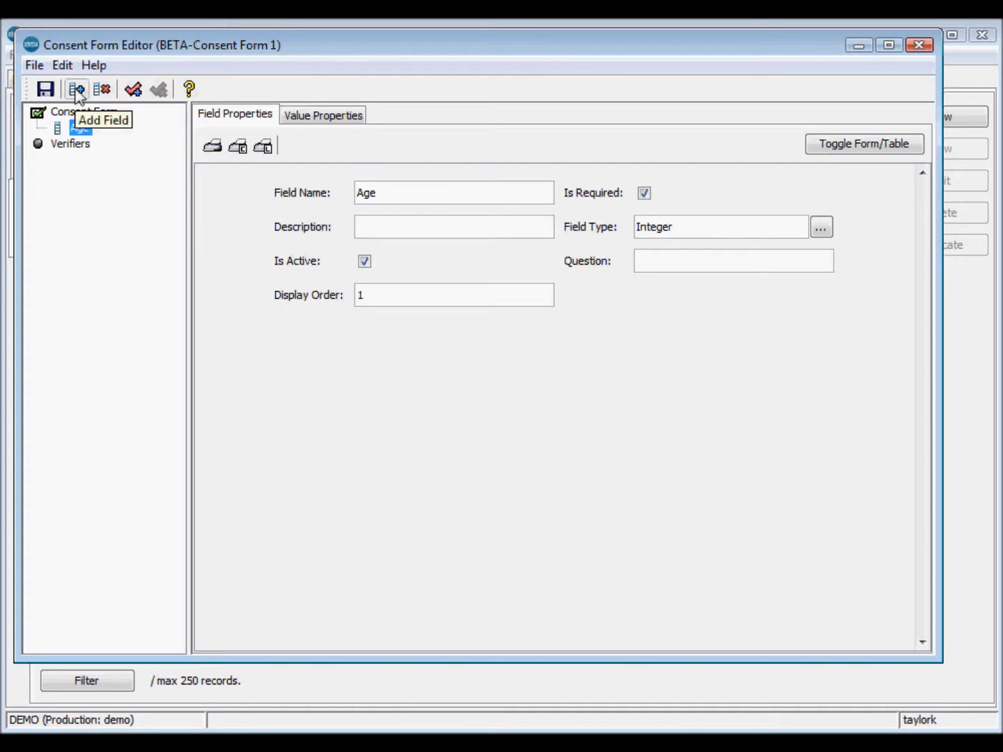
Add a second required field named Consent Field with type Boolean.
{"action": "left_click", "coordinate": [77, 89]}
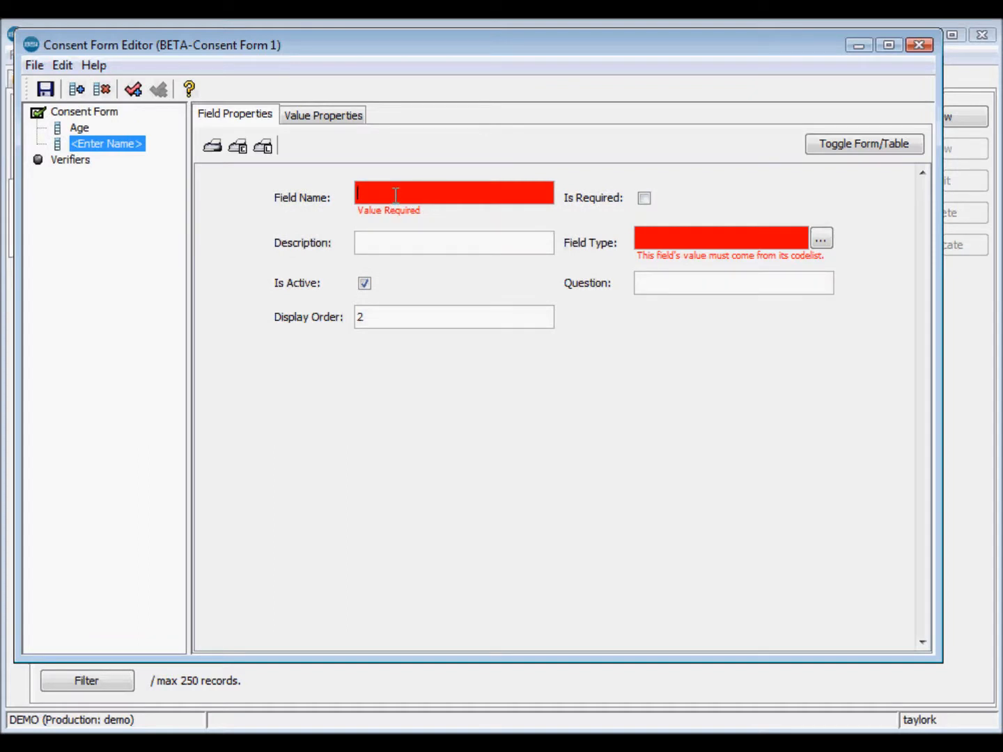
{"action": "type", "text": "Consen"}
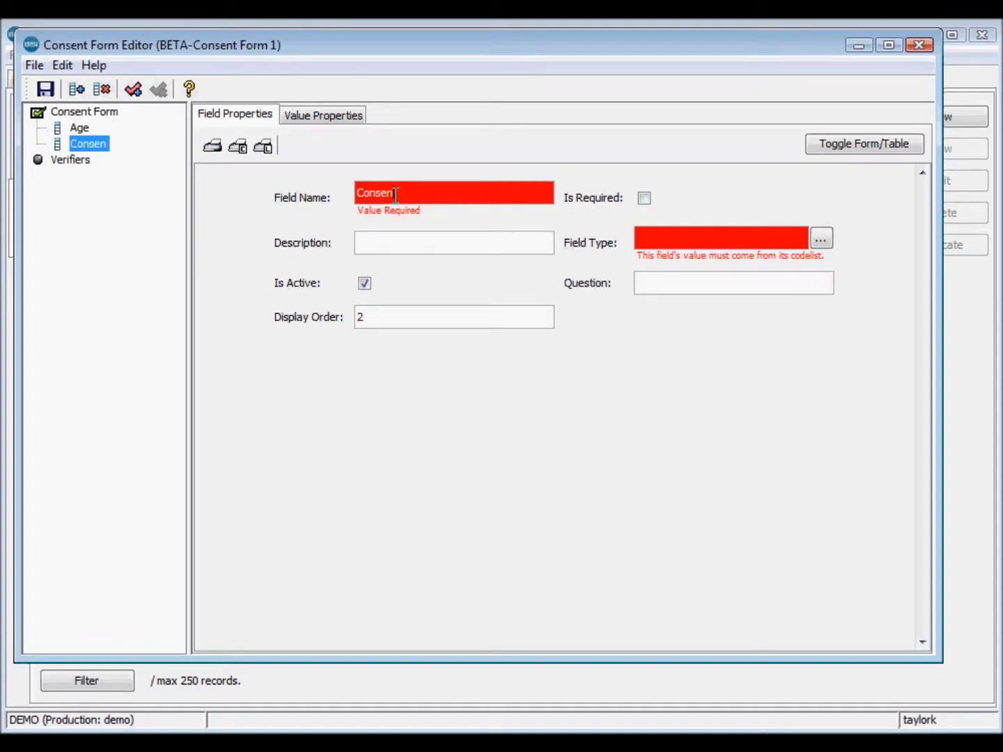
{"action": "type", "text": "Field"}
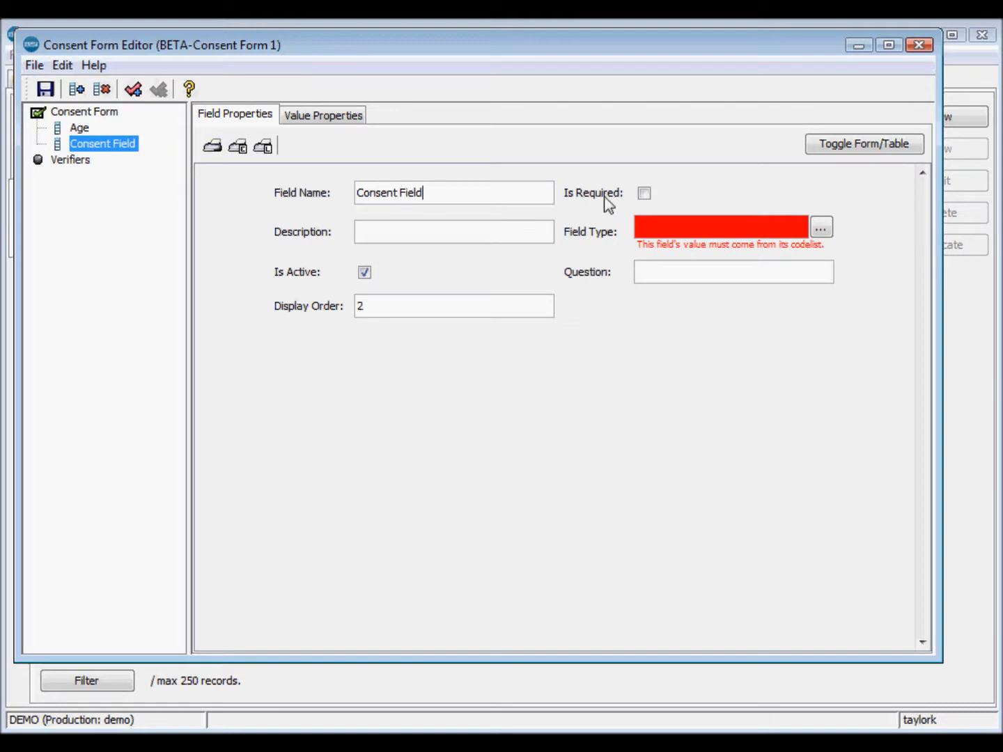
{"action": "left_click", "coordinate": [644, 193]}
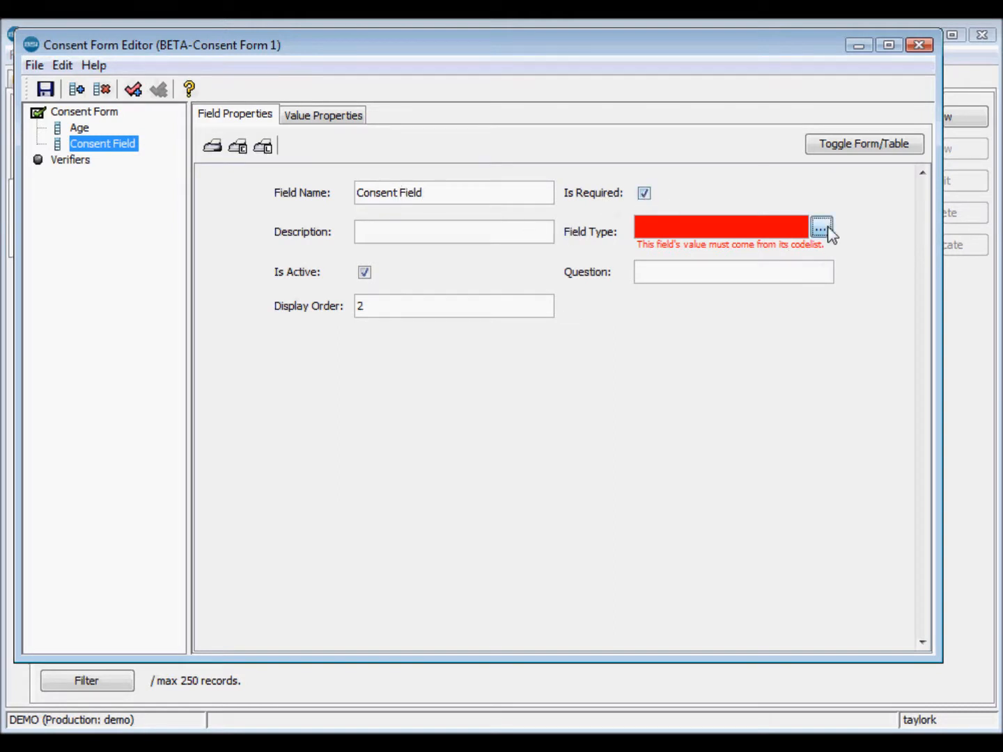
{"action": "left_click", "coordinate": [822, 228]}
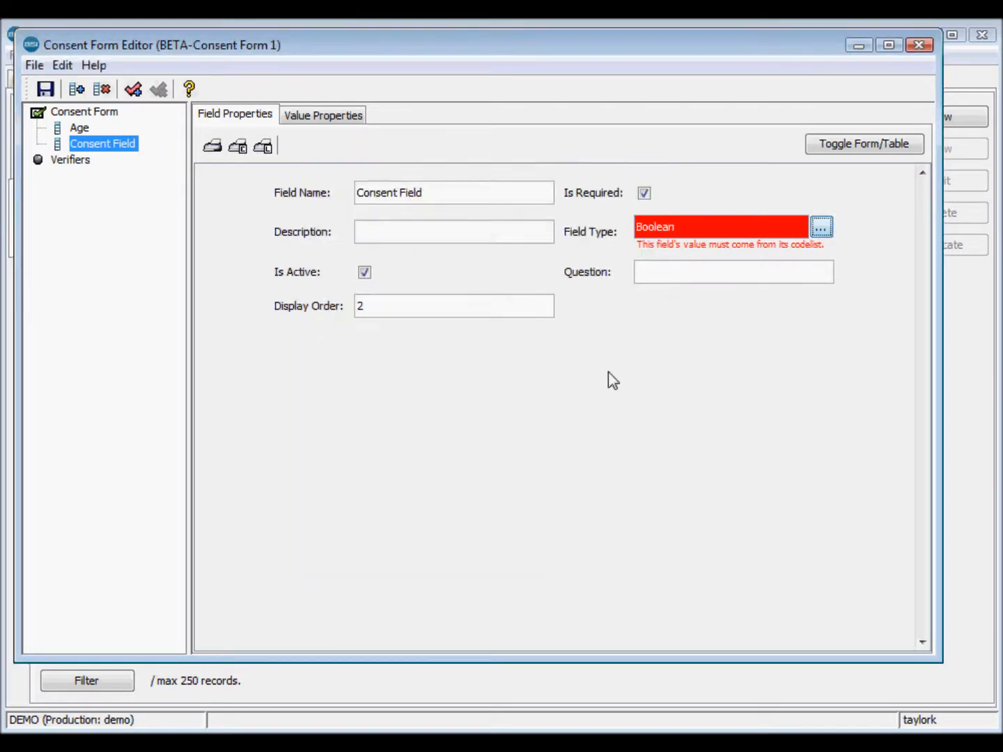
{"action": "left_click", "coordinate": [733, 272]}
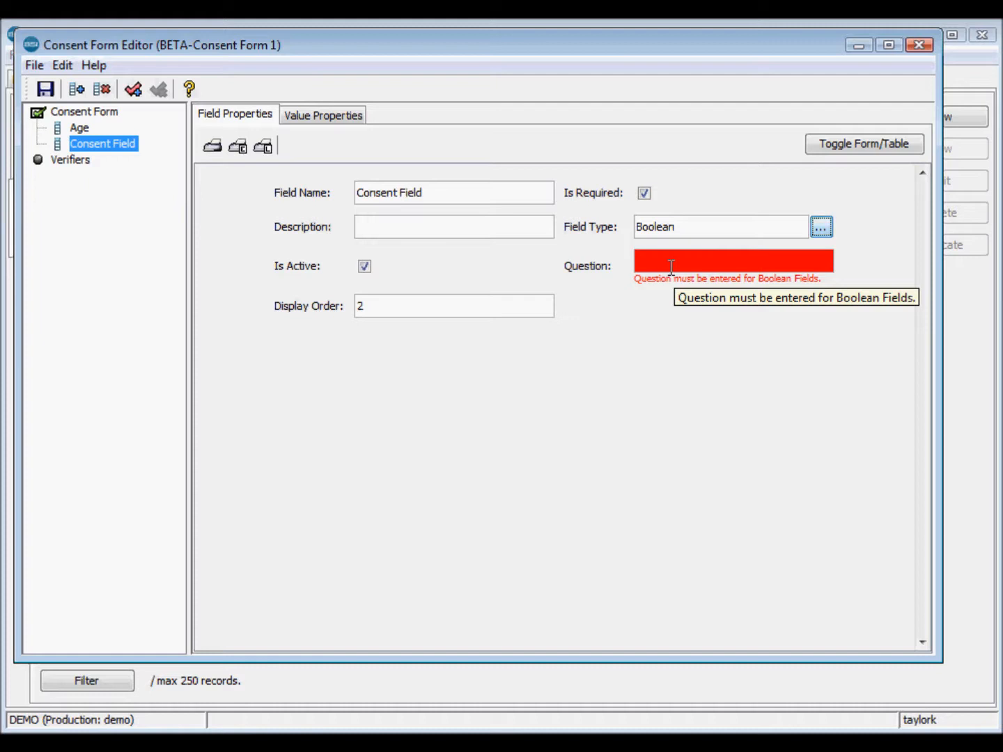
Enter the question about consent to experimental use of specimens for the Consent Field.
{"action": "type", "text": "Do you consent to e"}
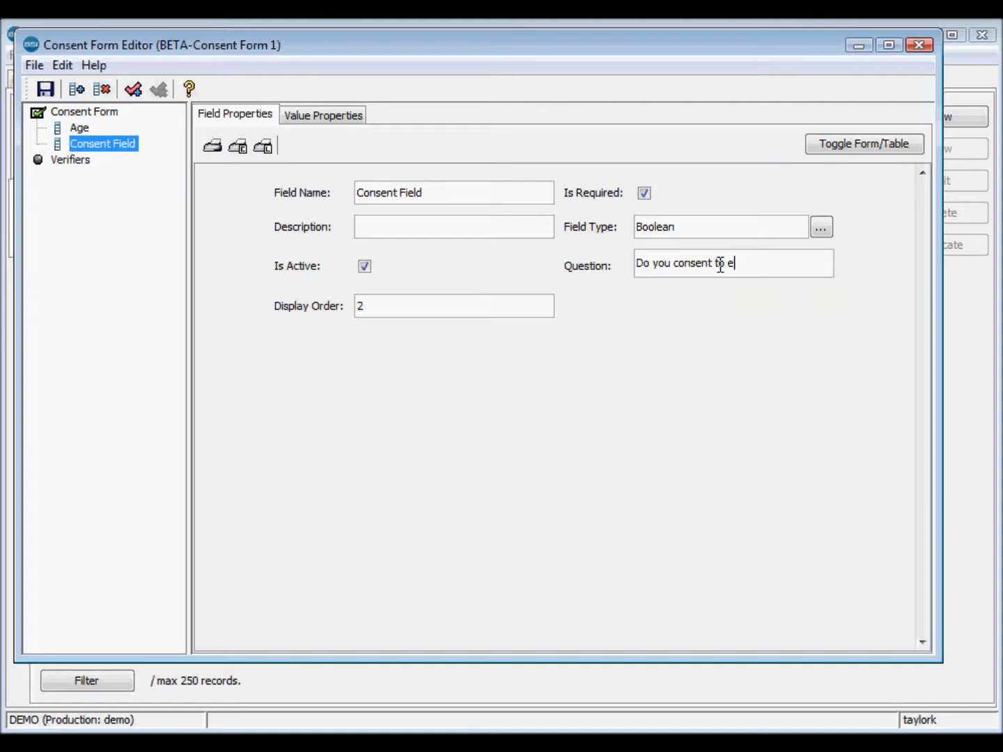
{"action": "type", "text": "xpierimental"}
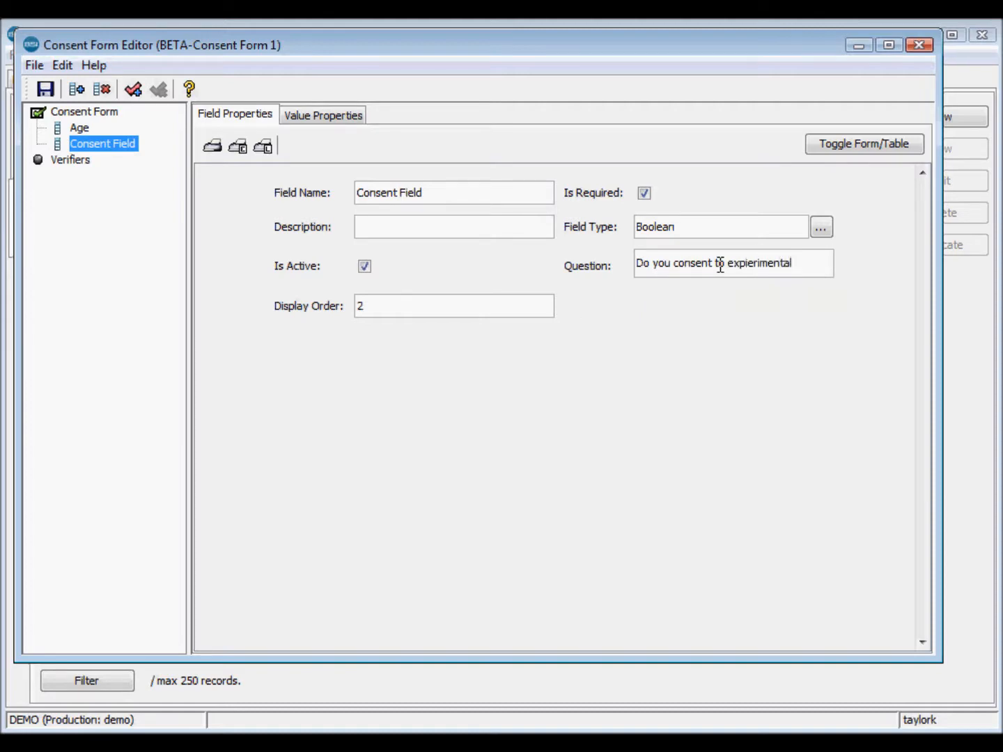
{"action": "type", "text": "use of your specimens?"}
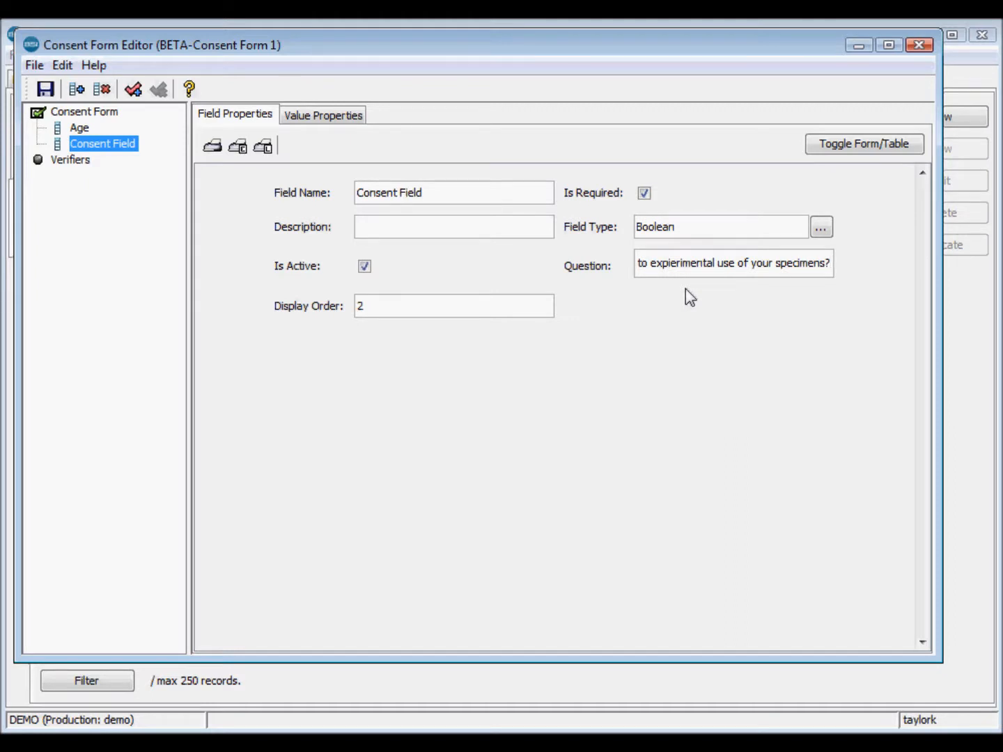
{"action": "left_click", "coordinate": [70, 158]}
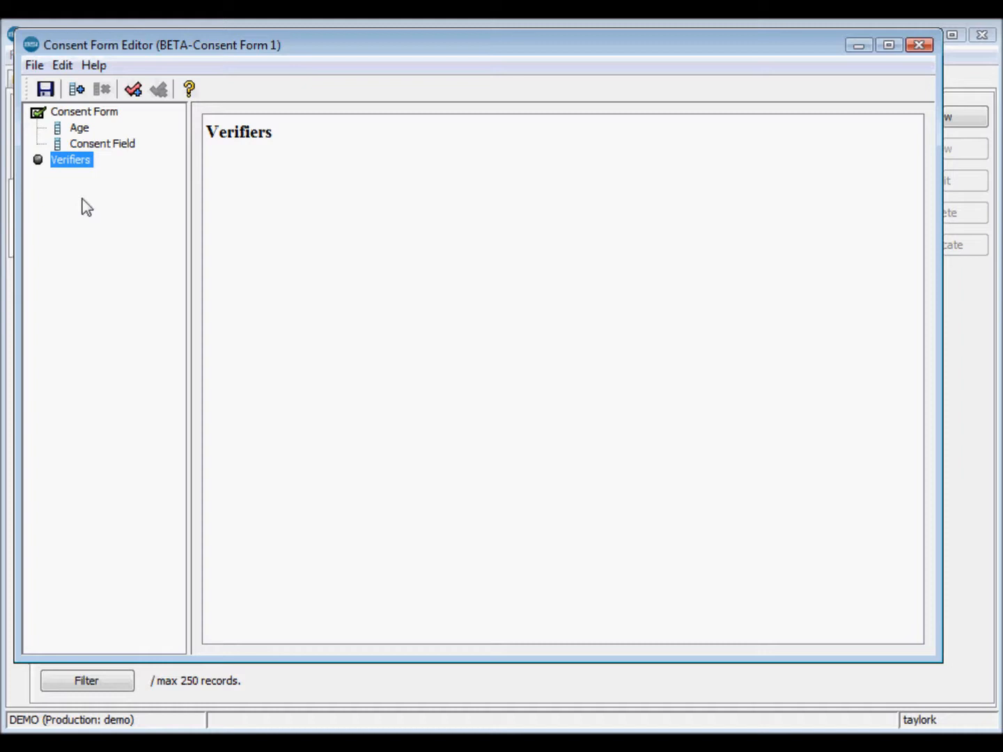
{"action": "mouse_move", "coordinate": [132, 89]}
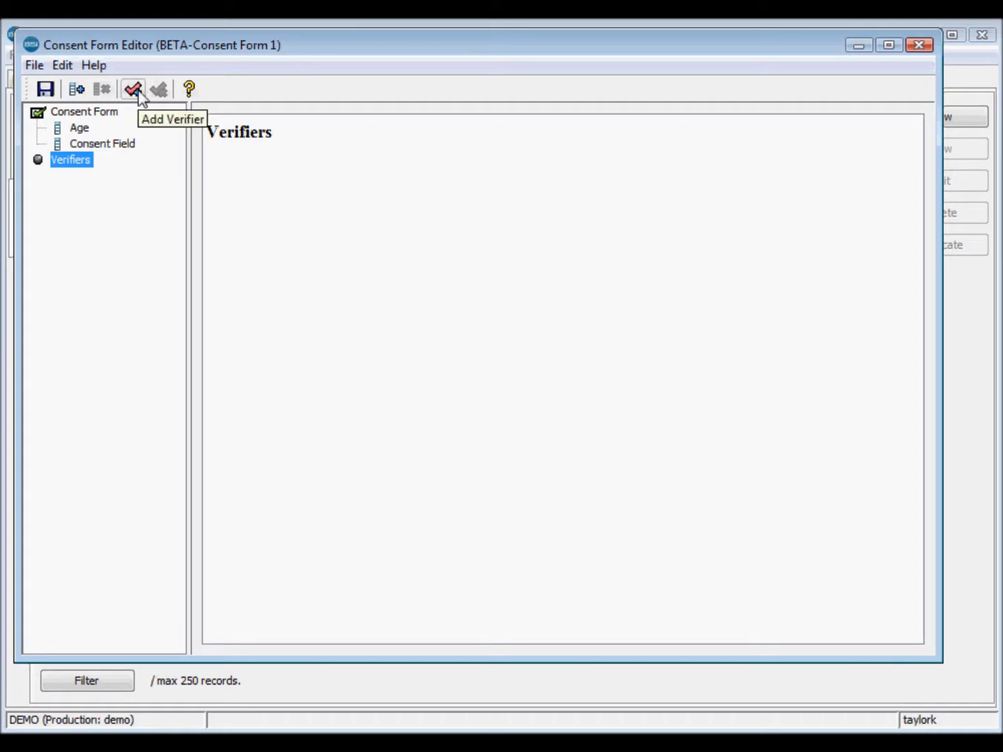
{"action": "mouse_move", "coordinate": [147, 102]}
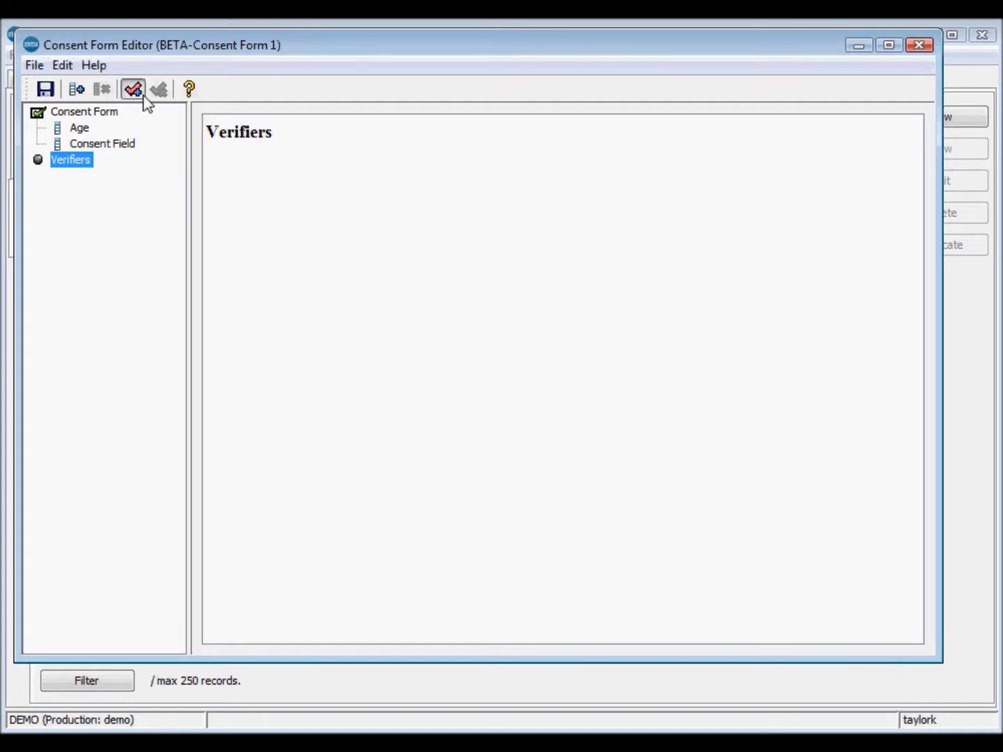
Add a new verifier named Age verifier.
{"action": "left_click", "coordinate": [132, 89]}
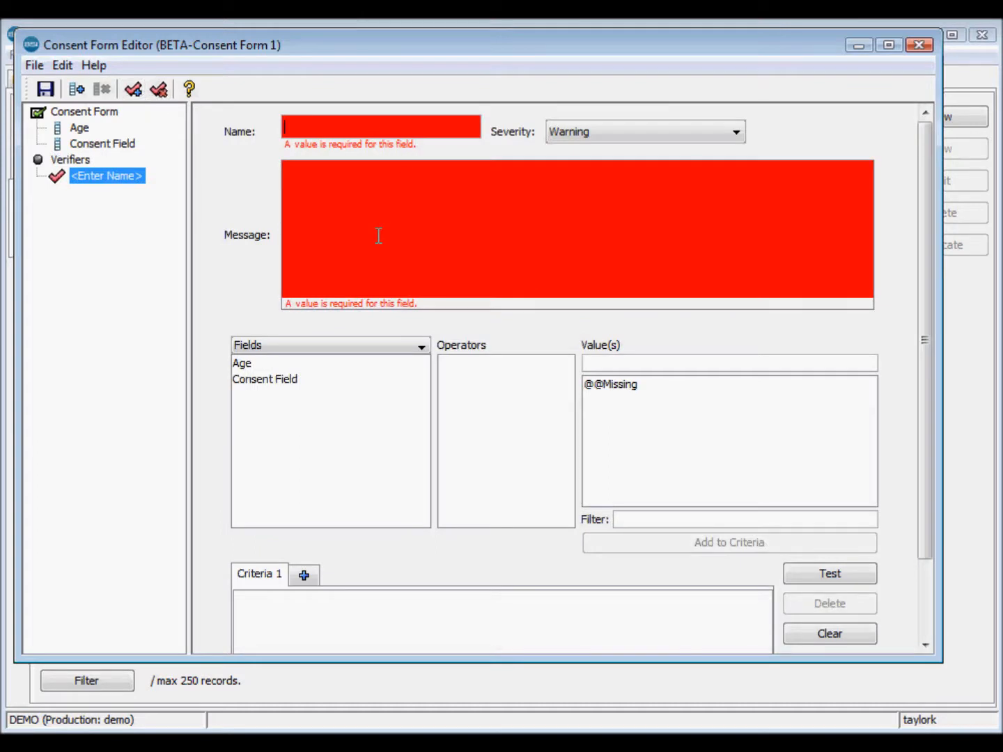
{"action": "mouse_move", "coordinate": [379, 235]}
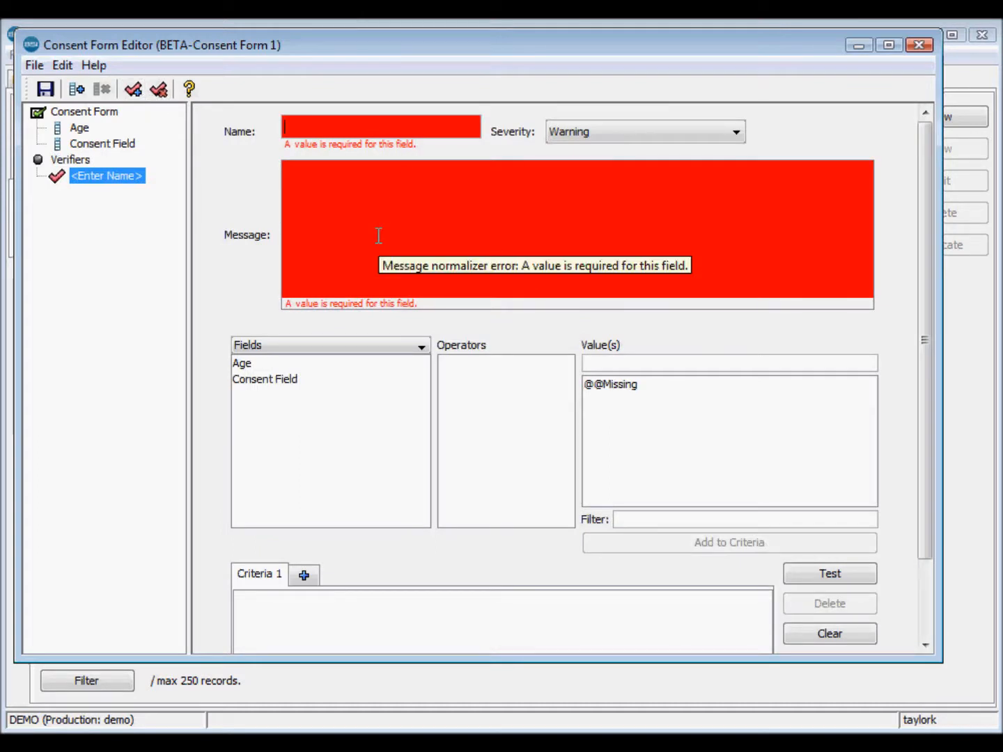
{"action": "type", "text": "Age v"}
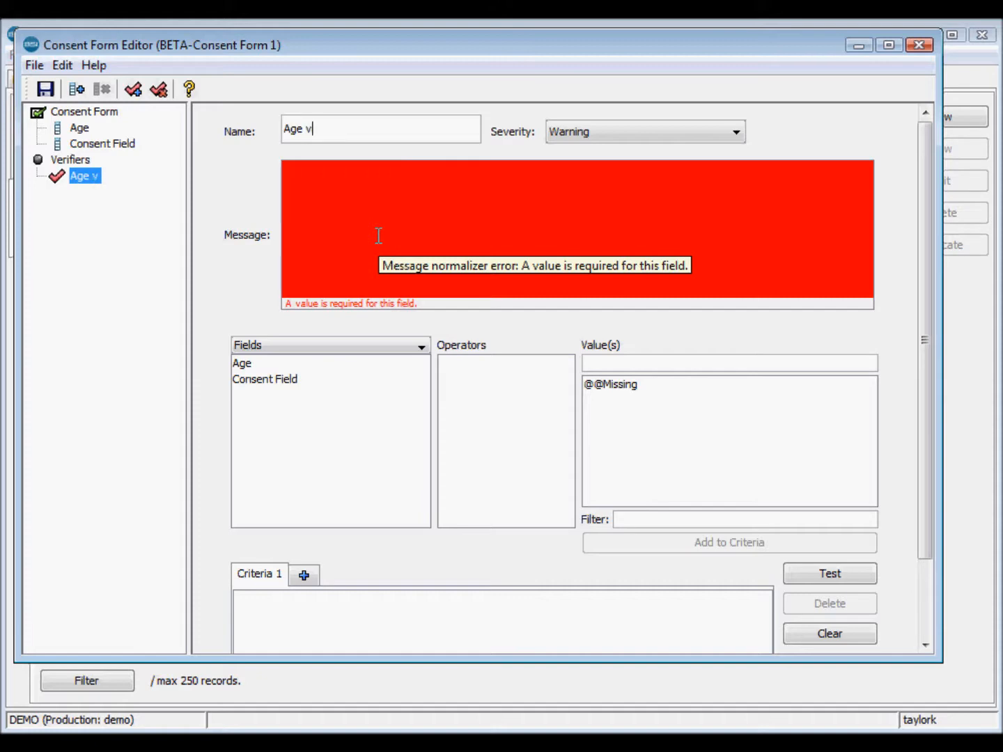
{"action": "type", "text": "erifier"}
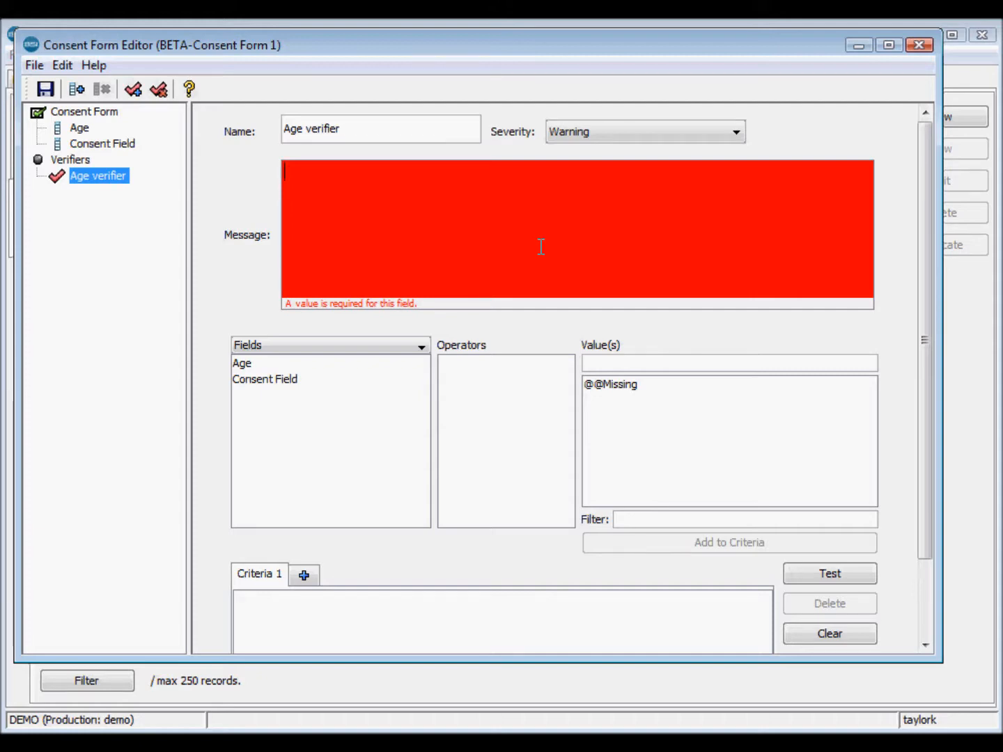
{"action": "type", "text": "z"}
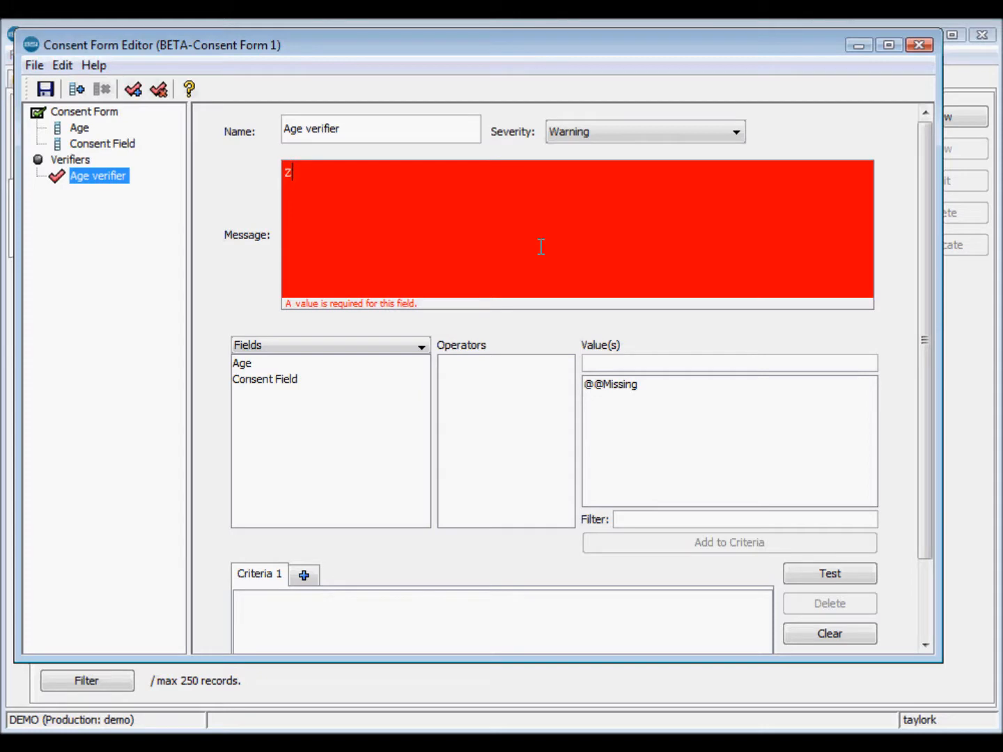
Set the verifier's warning message to "The patient's age is too low.".
{"action": "type", "text": "The patien"}
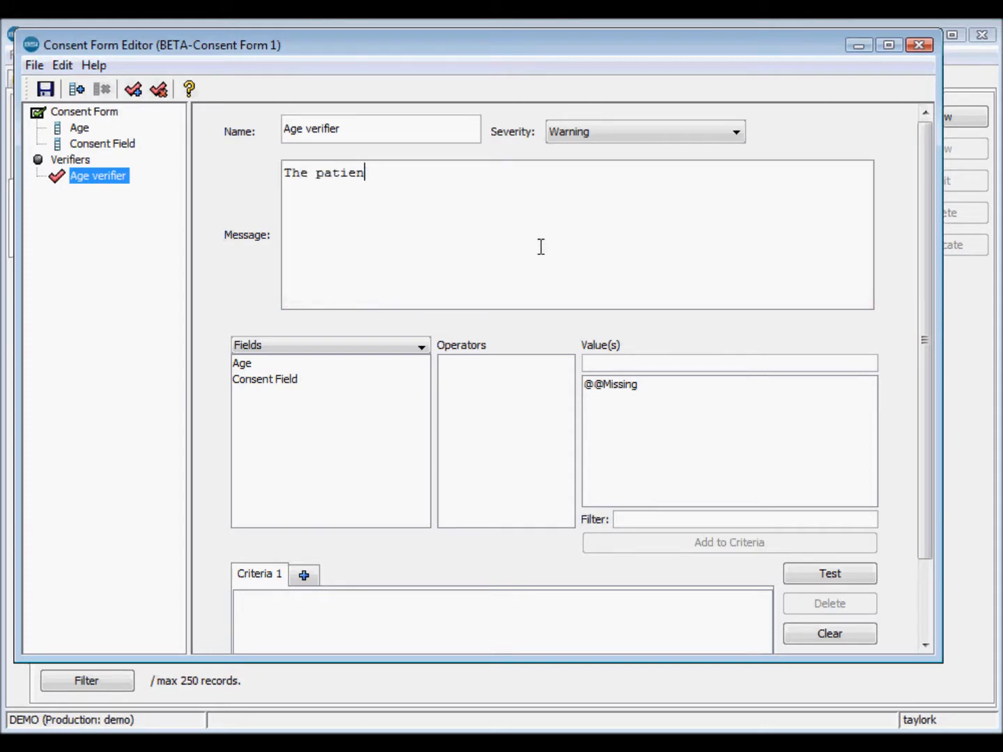
{"action": "type", "text": "t's age is too"}
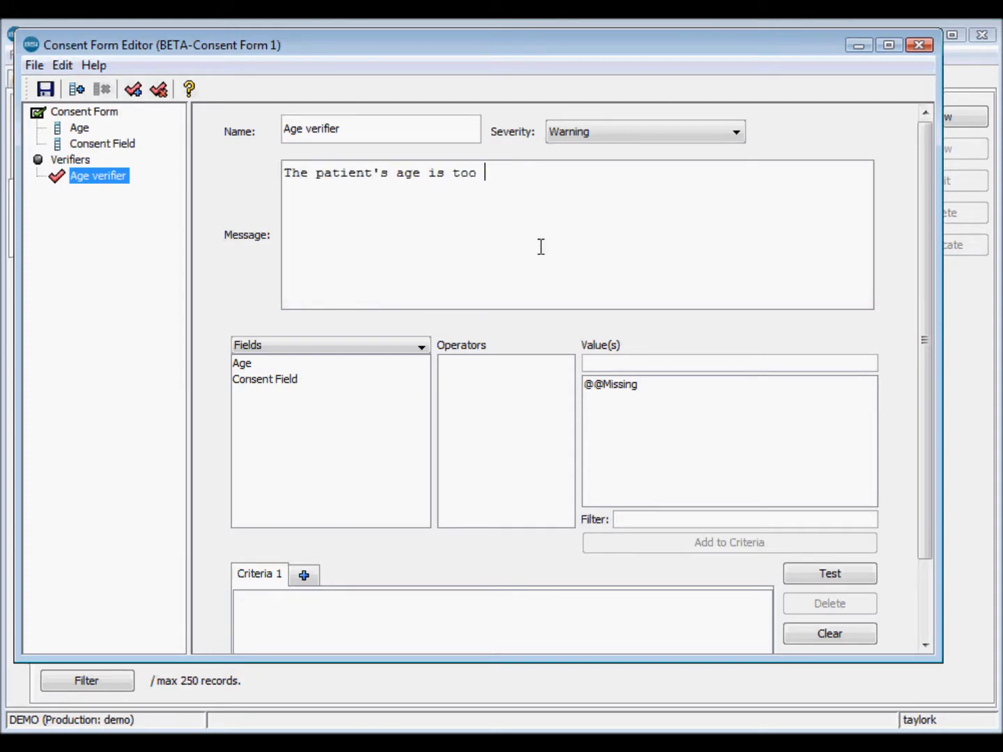
{"action": "type", "text": "low."}
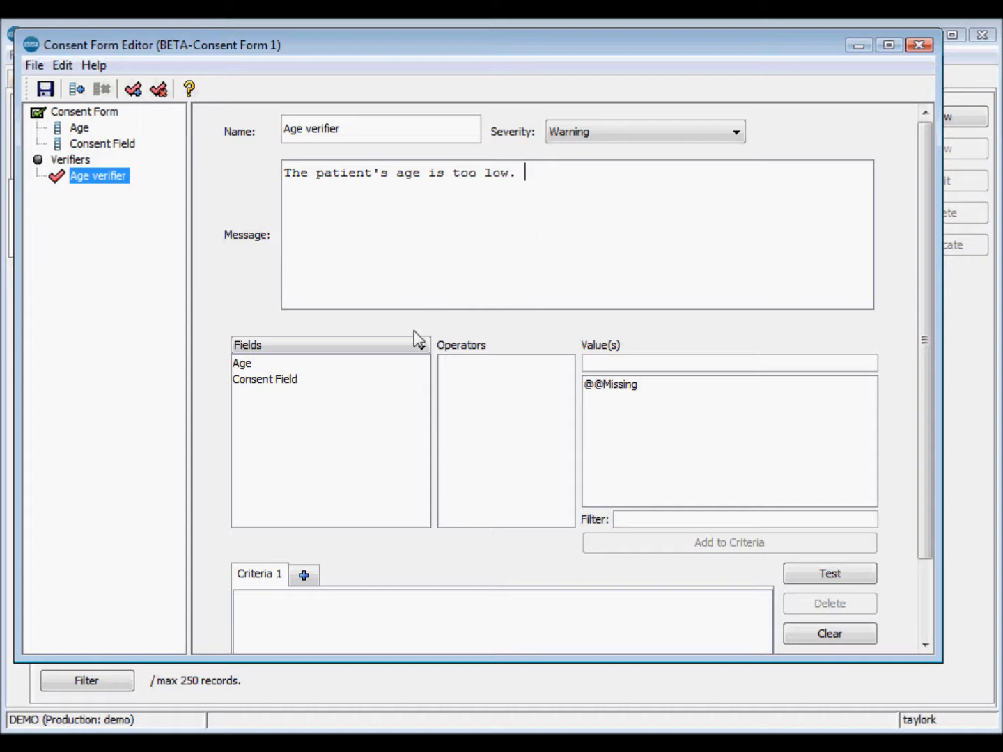
{"action": "mouse_move", "coordinate": [476, 459]}
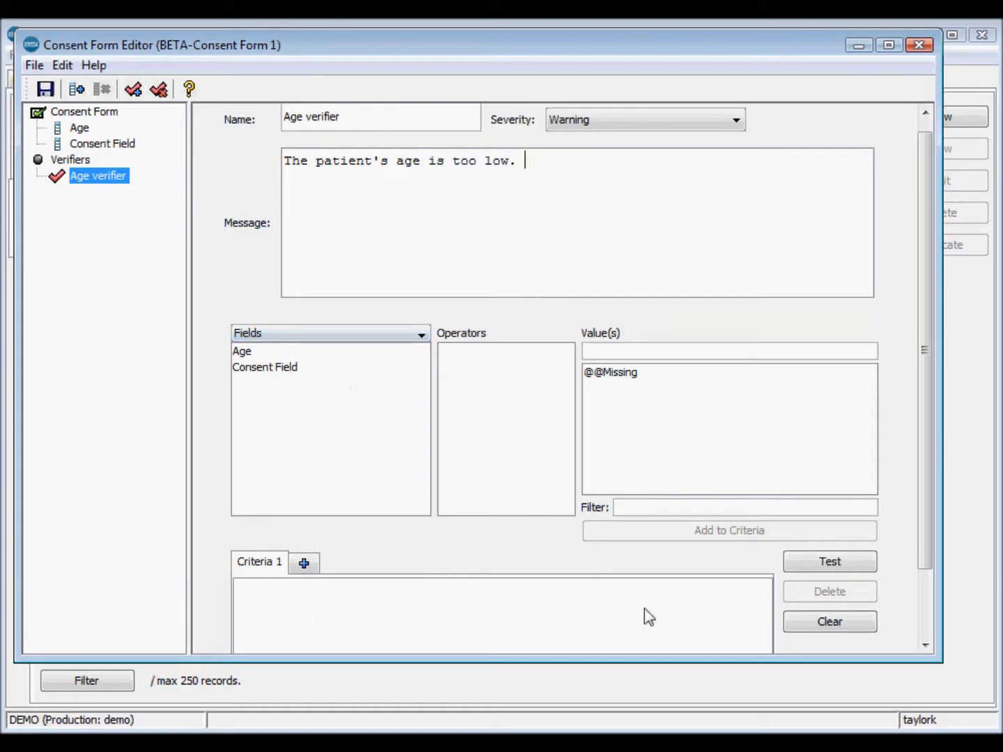
{"action": "mouse_move", "coordinate": [553, 551]}
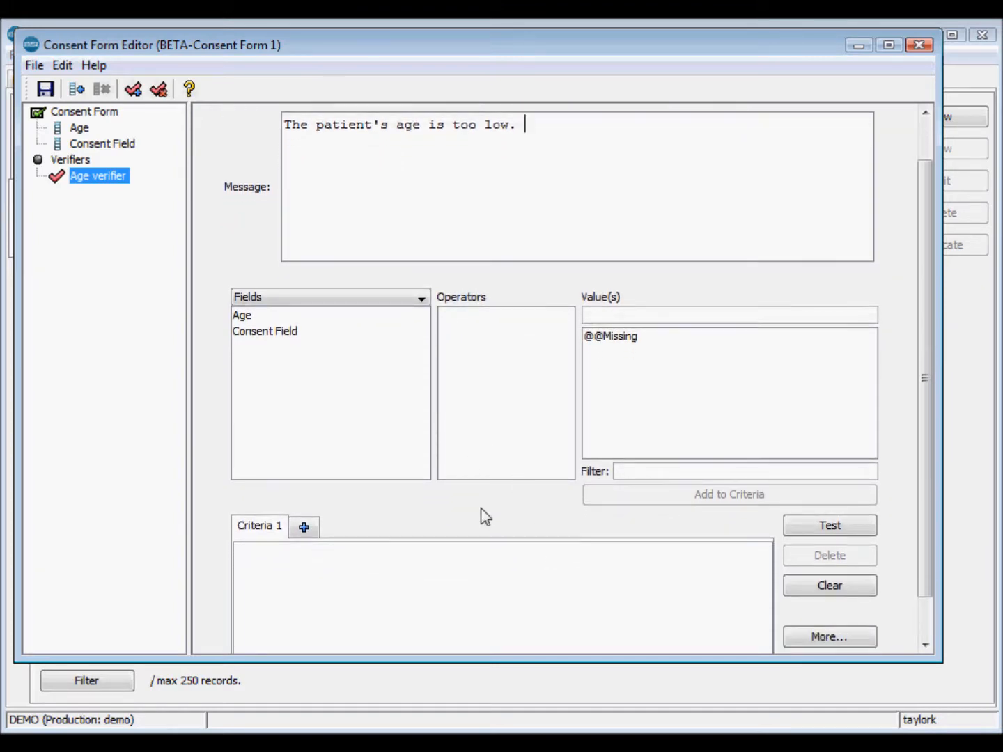
Add the condition Age < 12 to the Age verifier's Criteria 1.
{"action": "scroll", "scroll_direction": "down", "scroll_amount": 3}
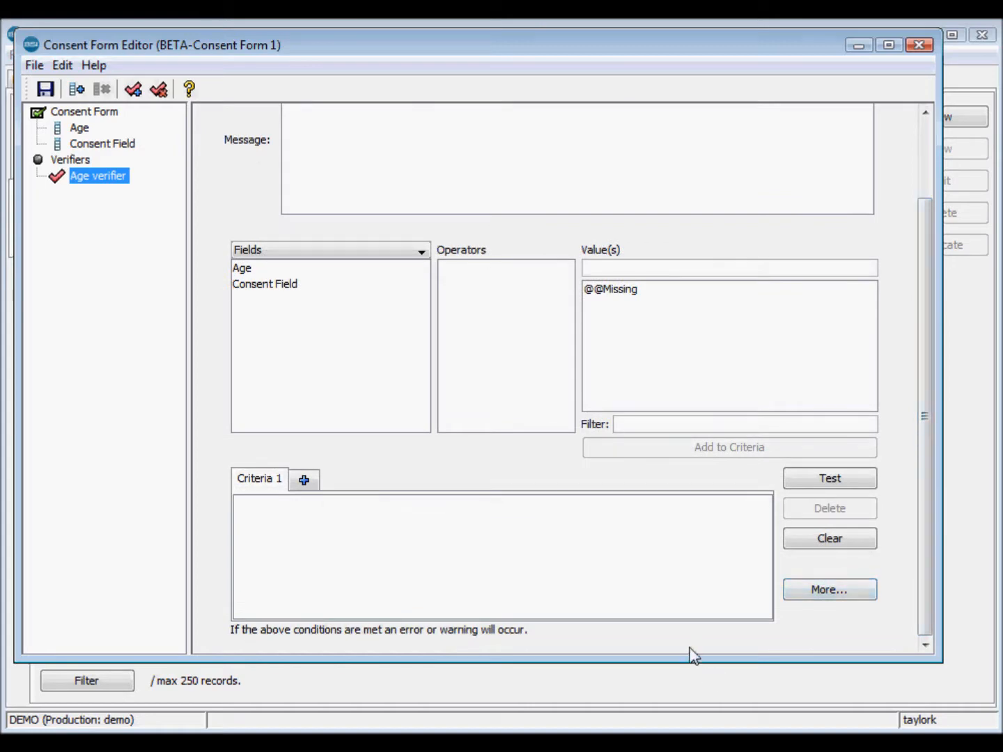
{"action": "mouse_move", "coordinate": [452, 356]}
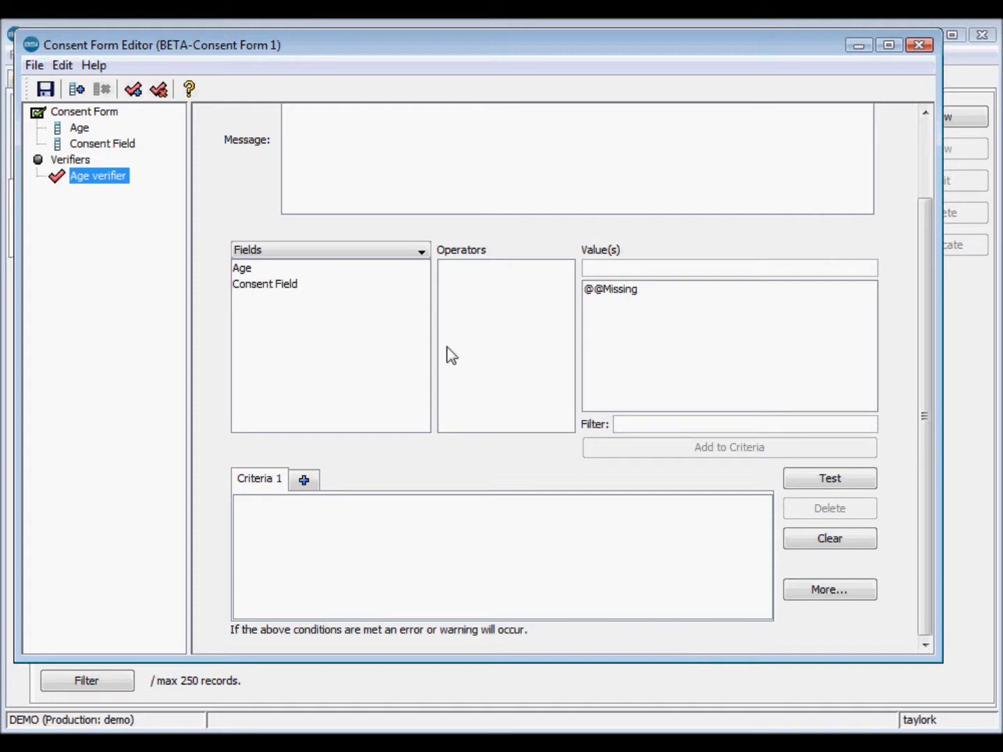
{"action": "left_click", "coordinate": [242, 268]}
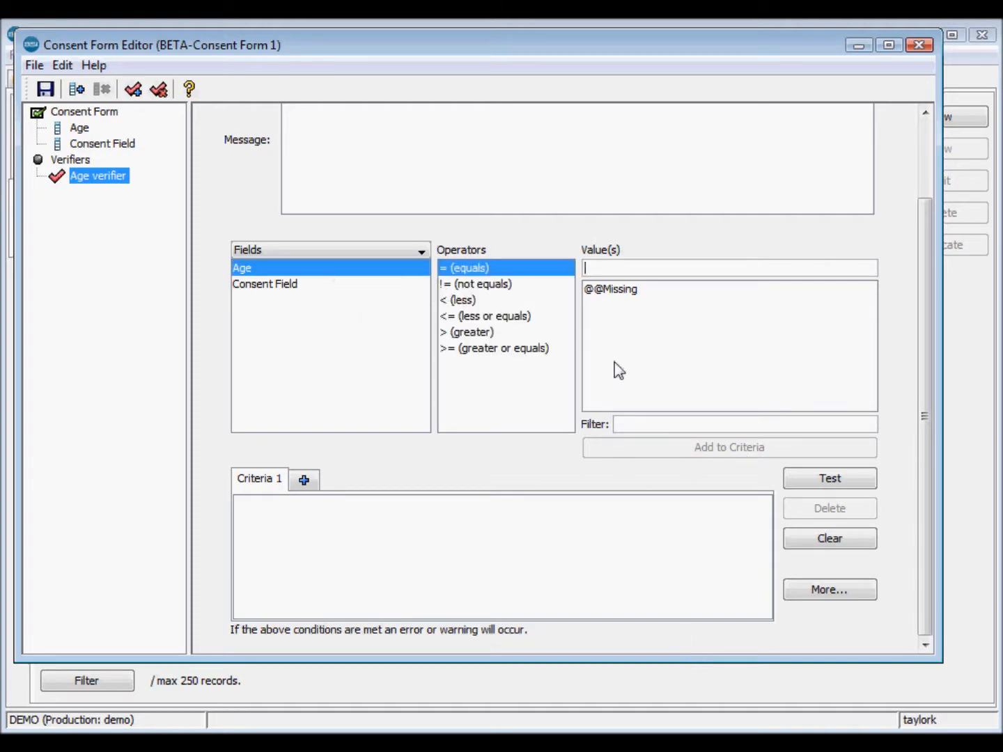
{"action": "mouse_move", "coordinate": [474, 362]}
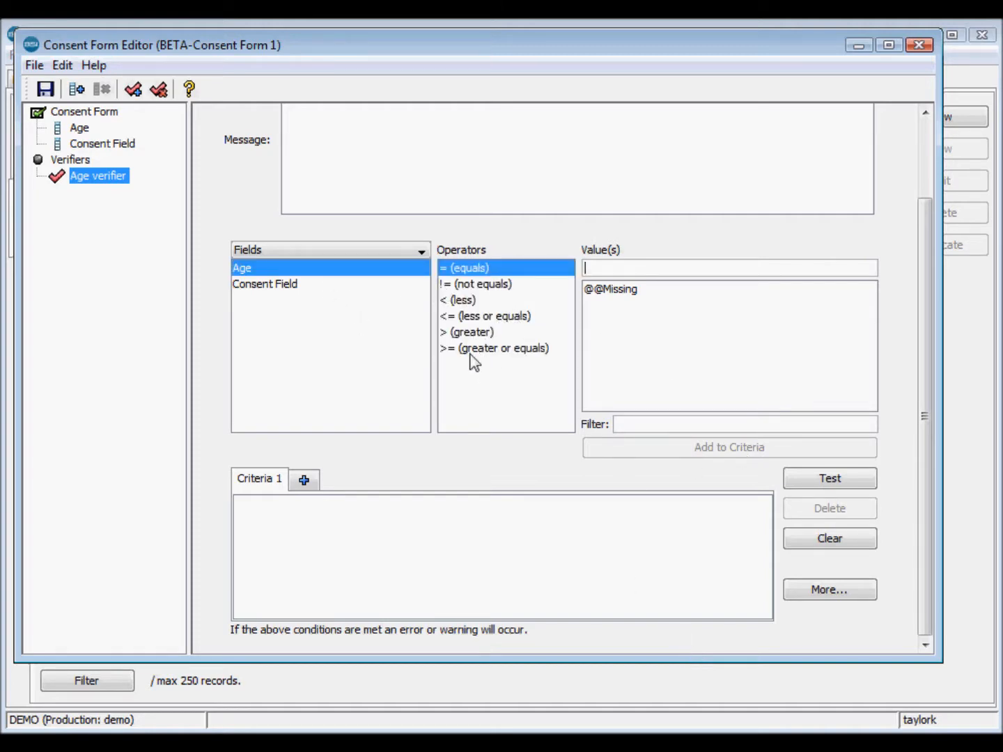
{"action": "left_click", "coordinate": [460, 300]}
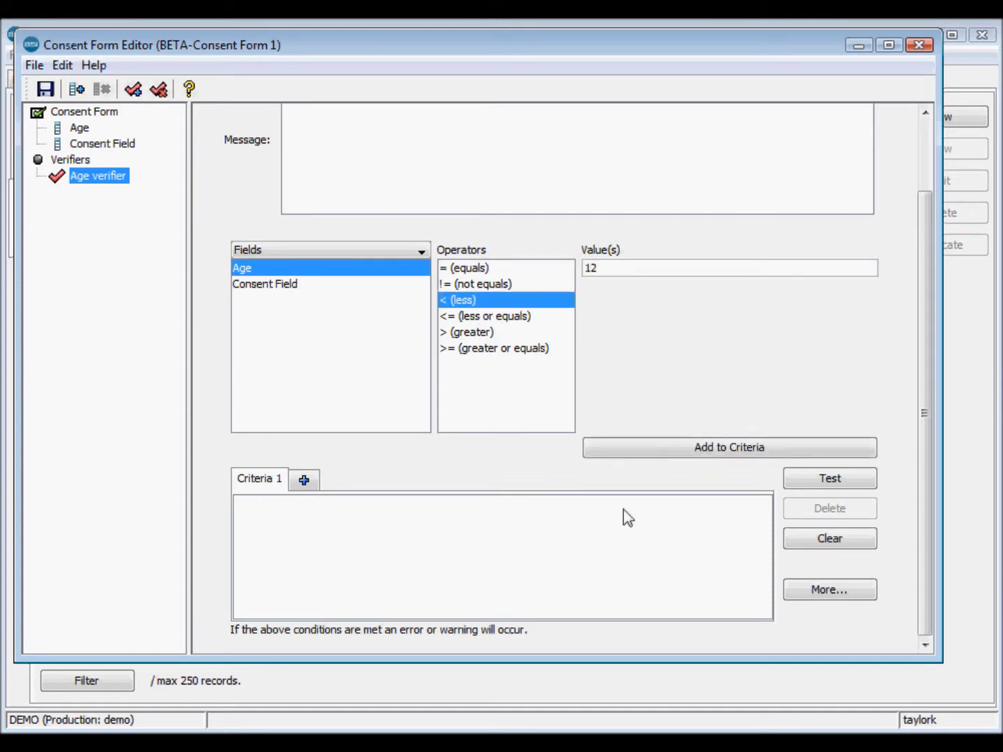
{"action": "left_click", "coordinate": [729, 447]}
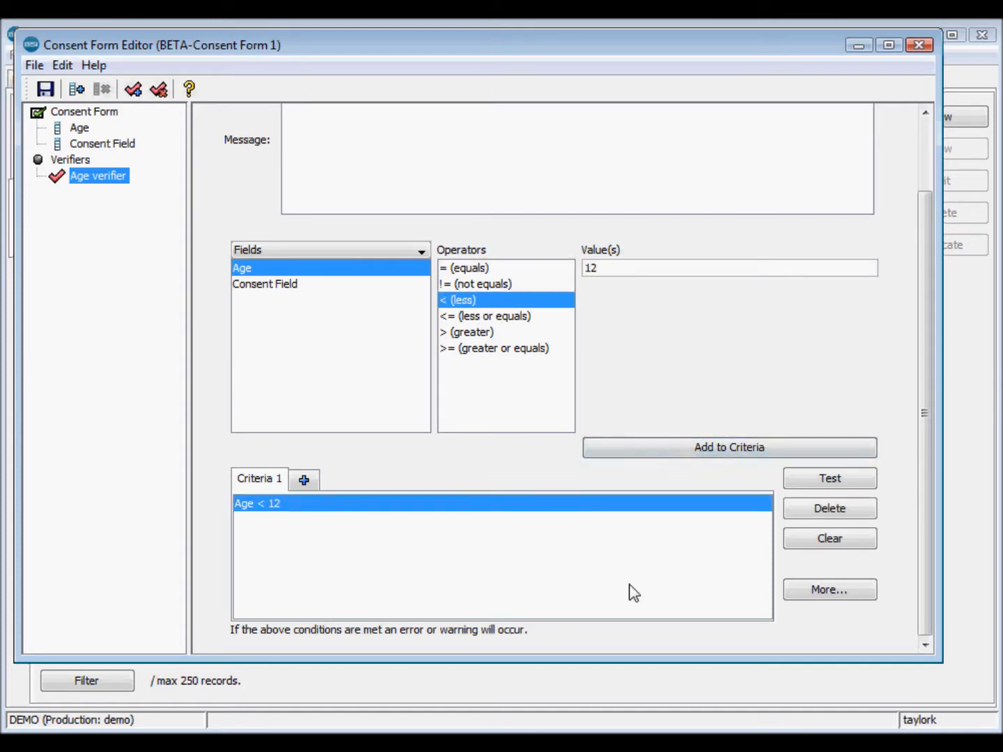
{"action": "mouse_move", "coordinate": [669, 646]}
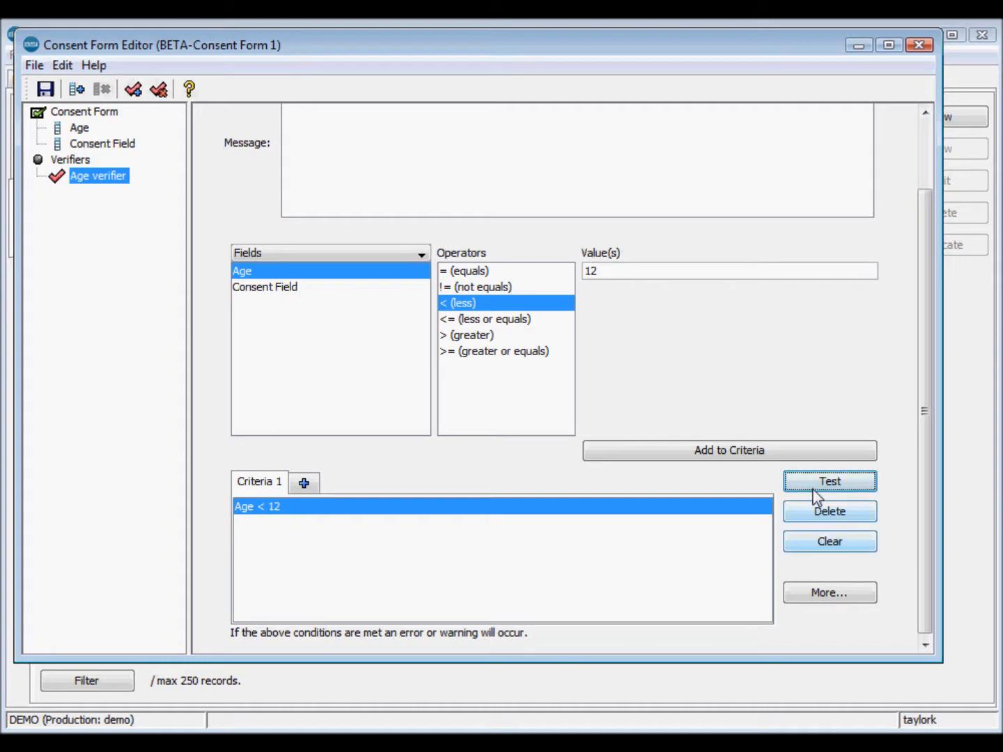
{"action": "left_click", "coordinate": [829, 482]}
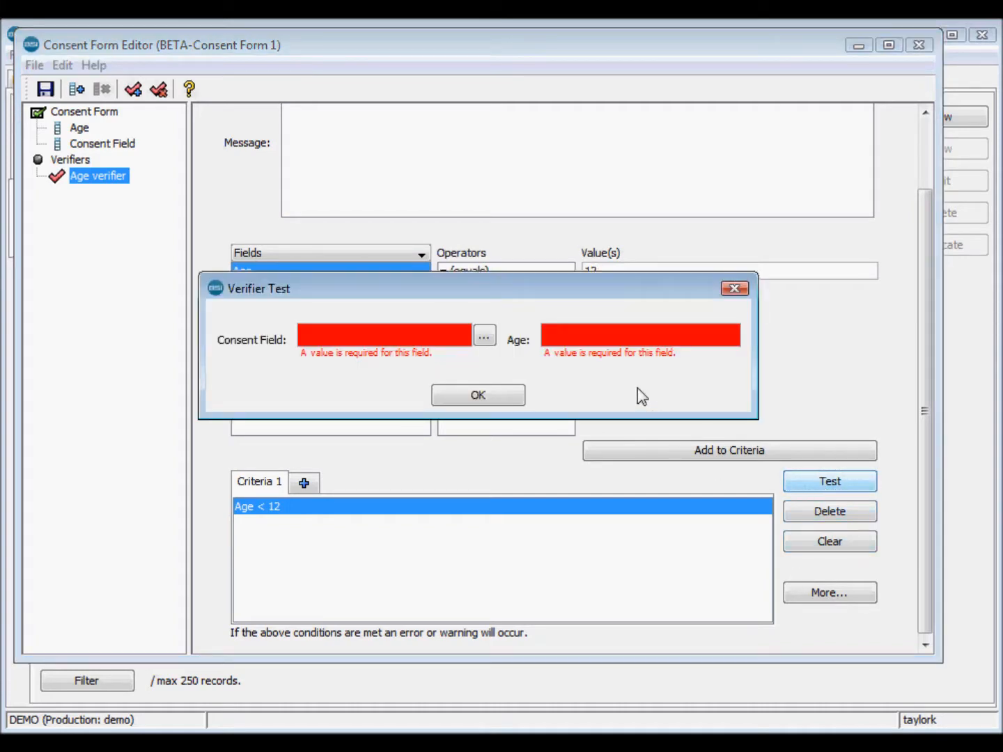
{"action": "mouse_move", "coordinate": [627, 333]}
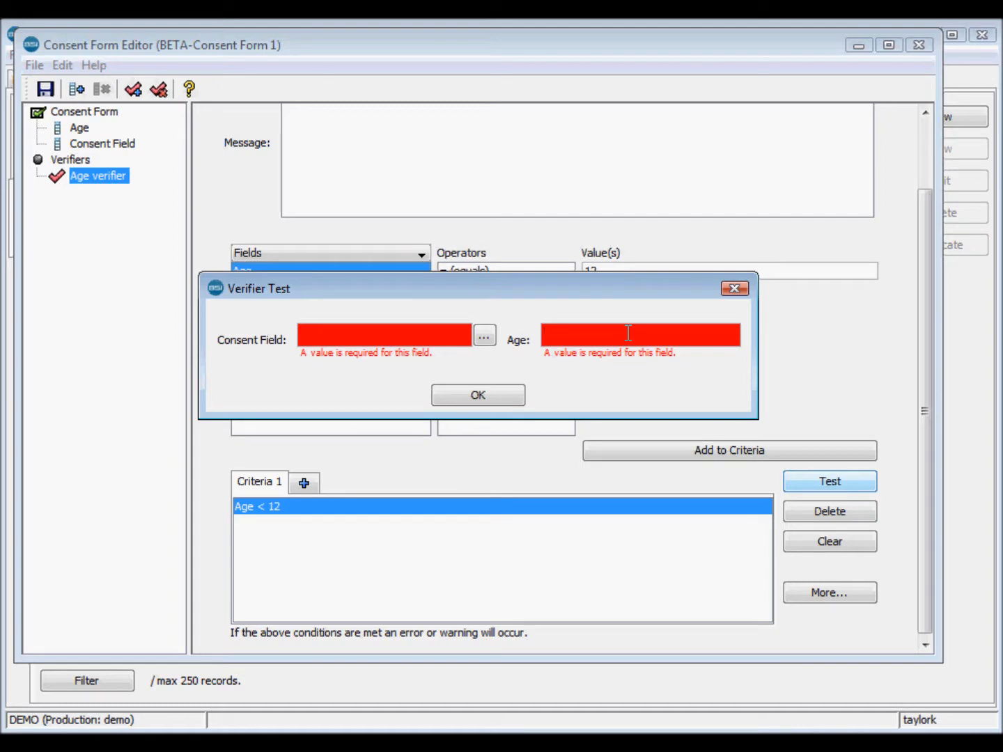
{"action": "type", "text": "11"}
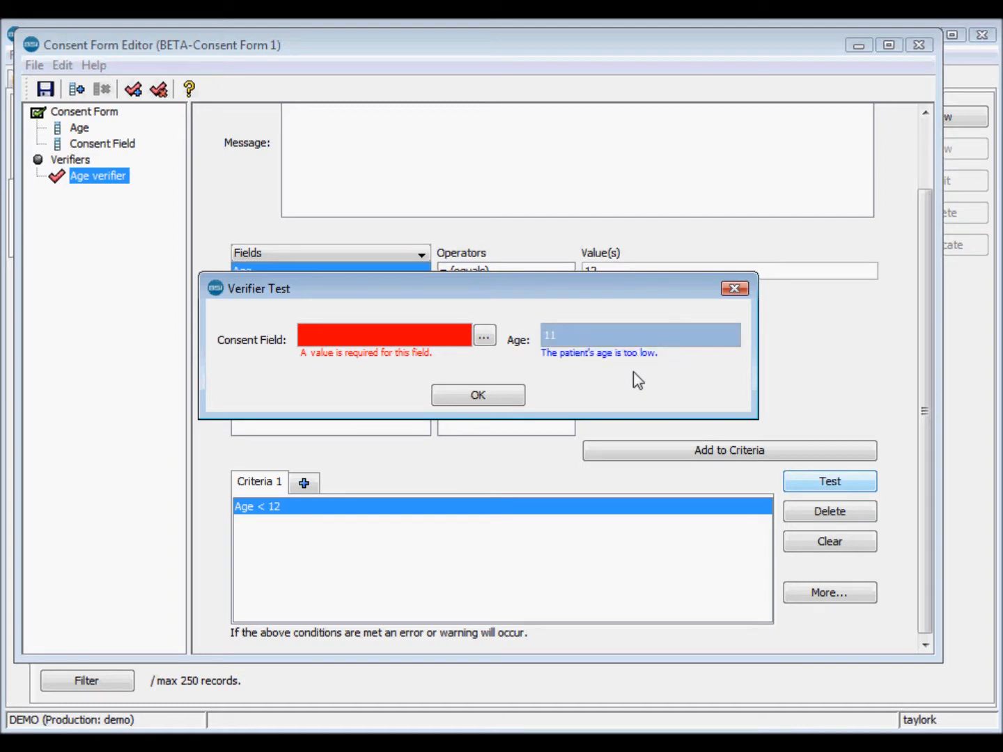
{"action": "mouse_move", "coordinate": [632, 359]}
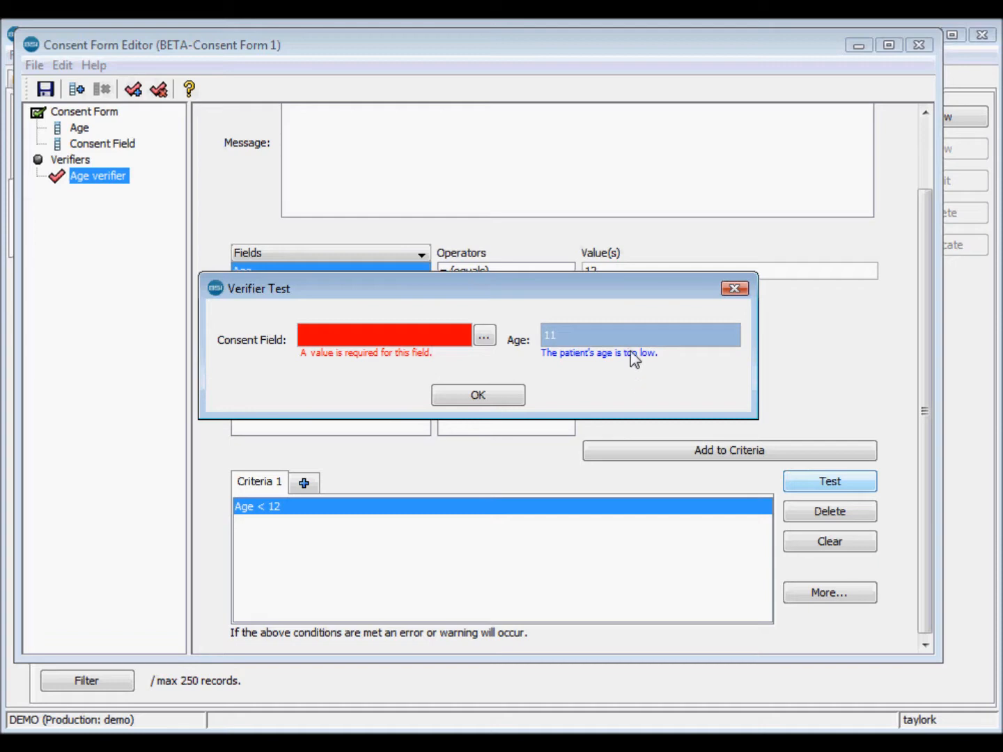
{"action": "mouse_move", "coordinate": [610, 362]}
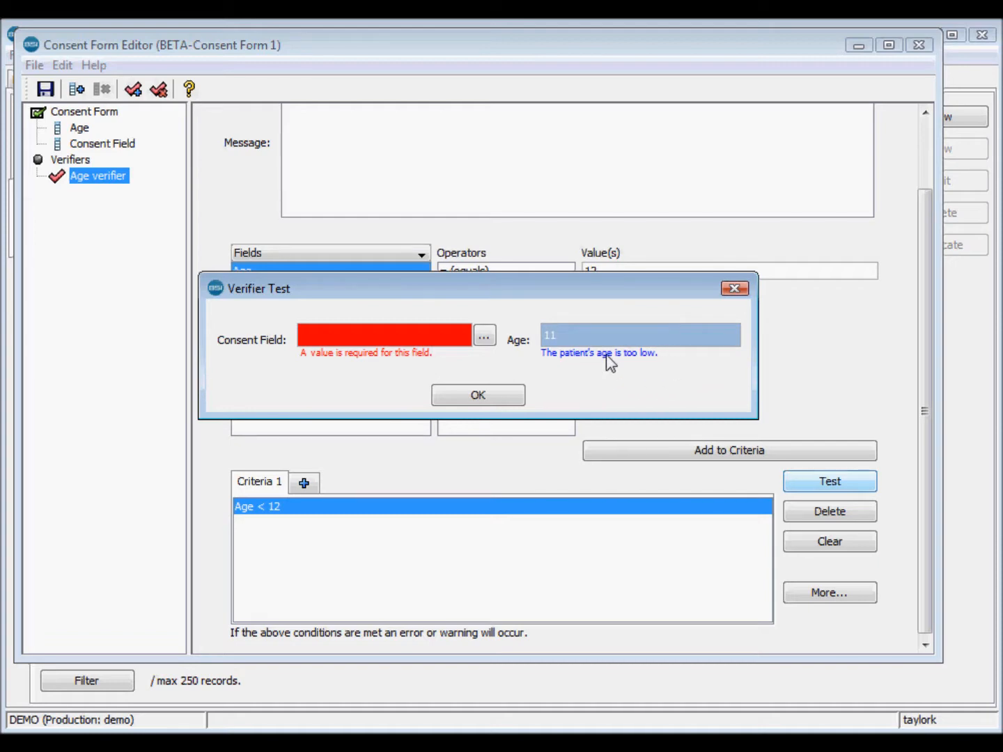
{"action": "left_click", "coordinate": [478, 395]}
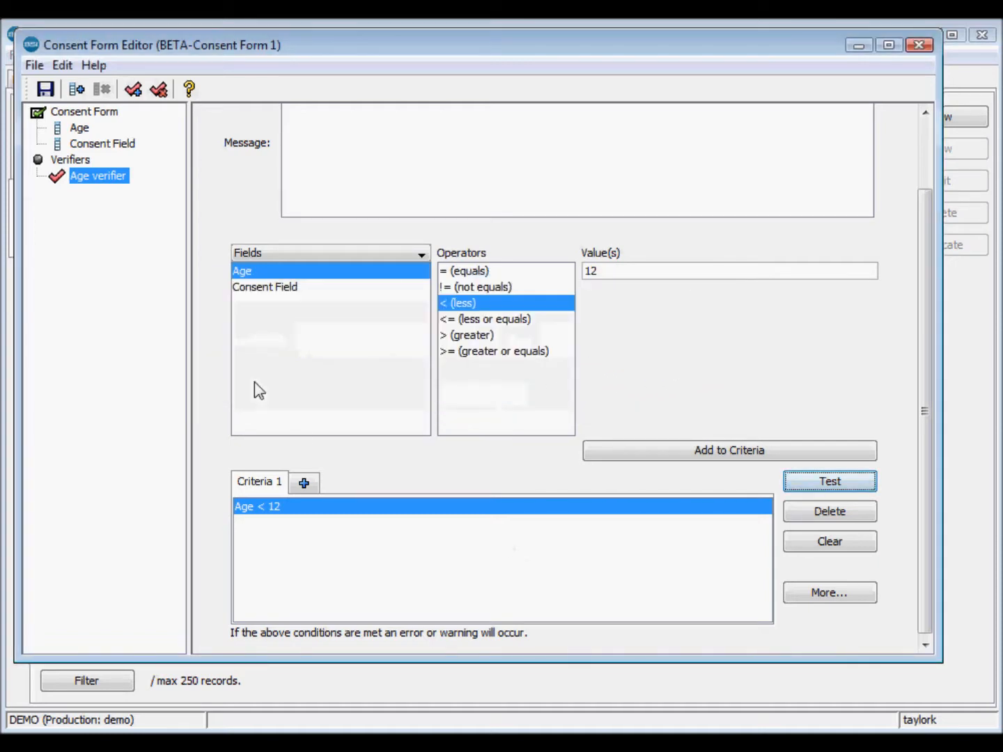
{"action": "mouse_move", "coordinate": [167, 430]}
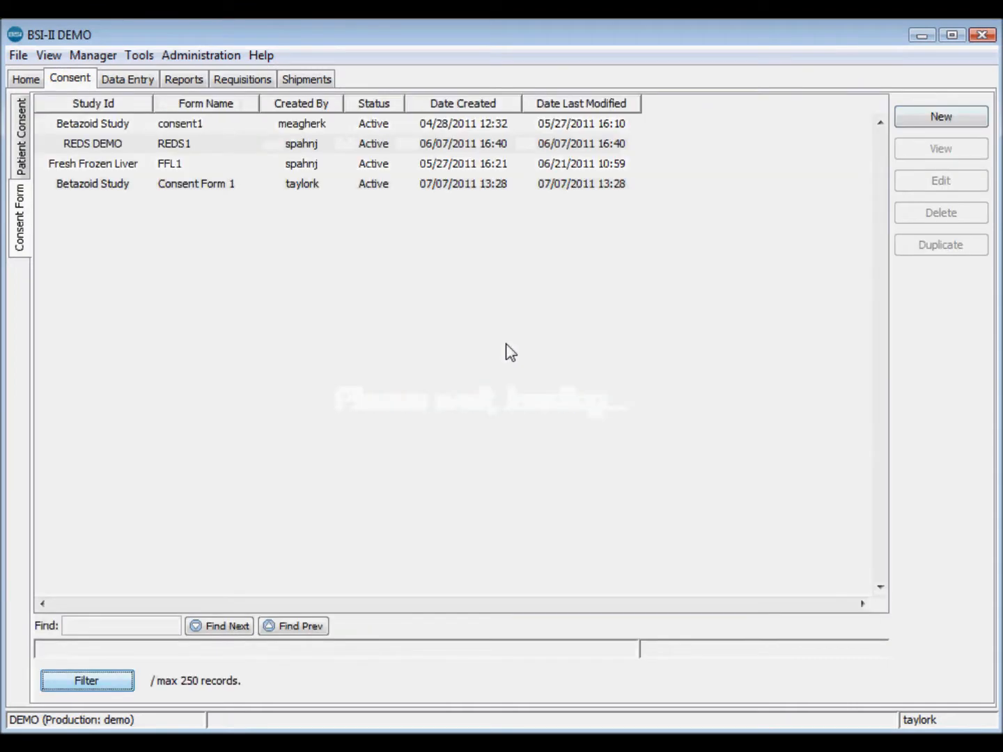
Show the patient consent records after Consent Form 1 is saved.
{"action": "left_click", "coordinate": [19, 136]}
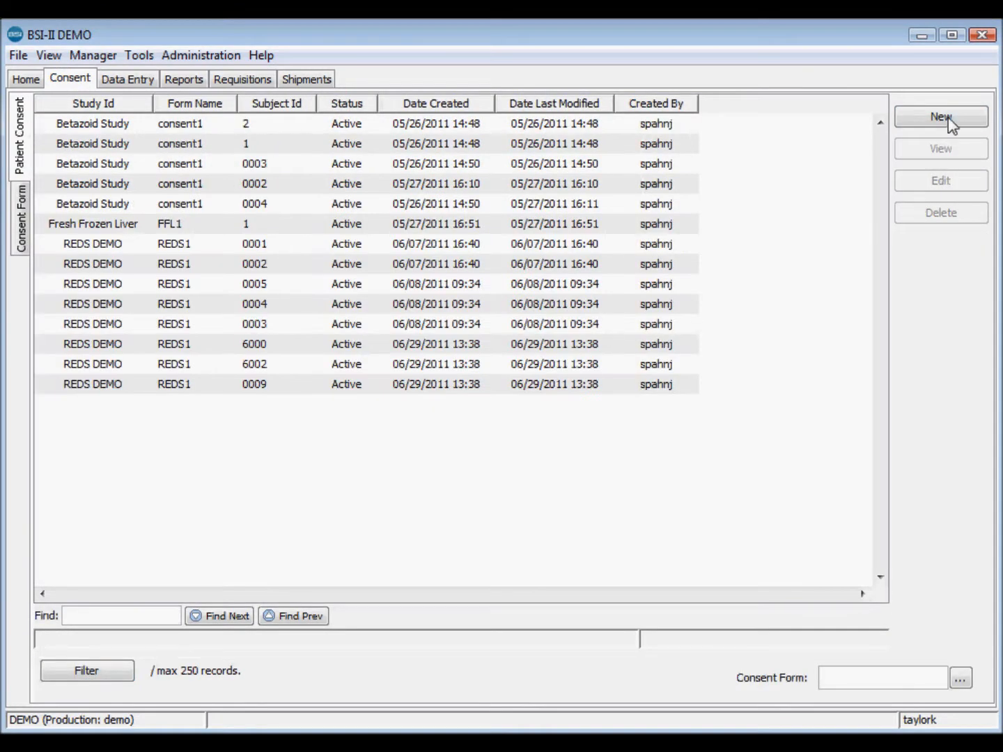
{"action": "mouse_move", "coordinate": [815, 300]}
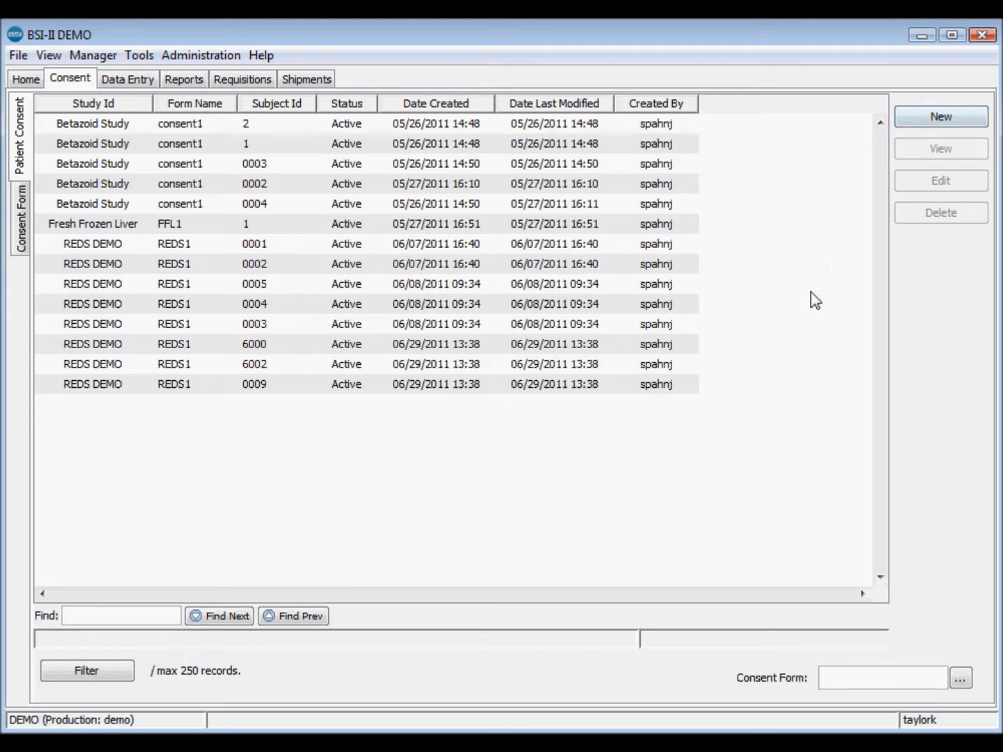